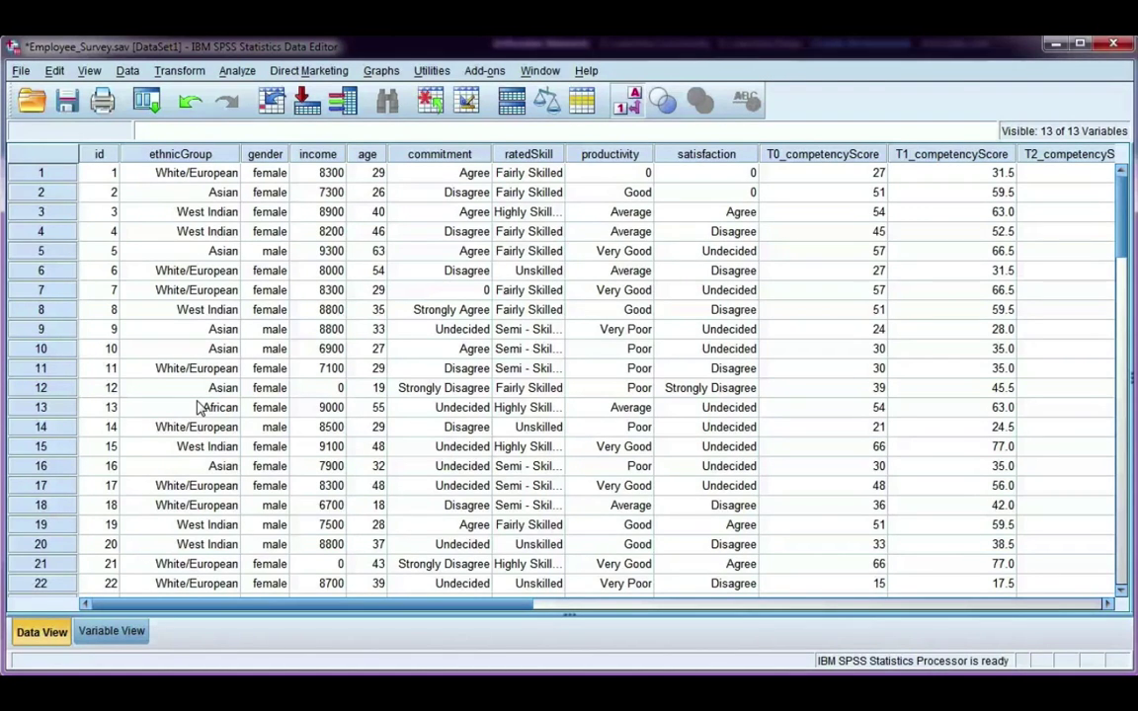
{"action": "mouse_move", "coordinate": [244, 425]}
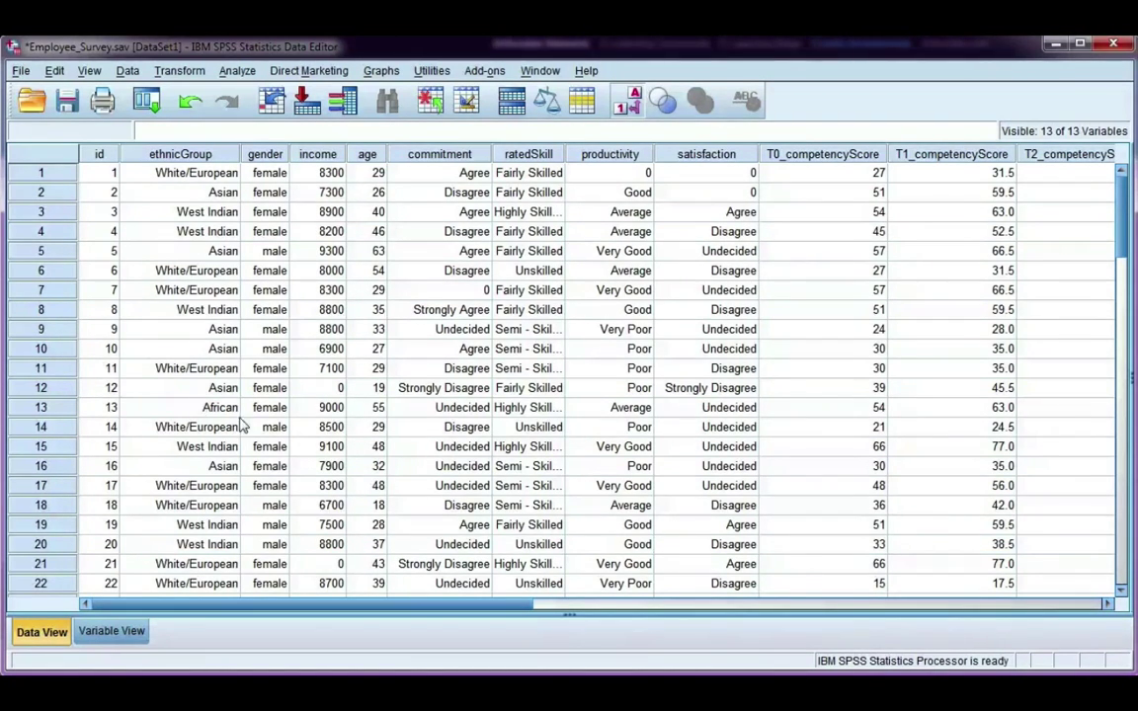
{"action": "mouse_move", "coordinate": [241, 378]}
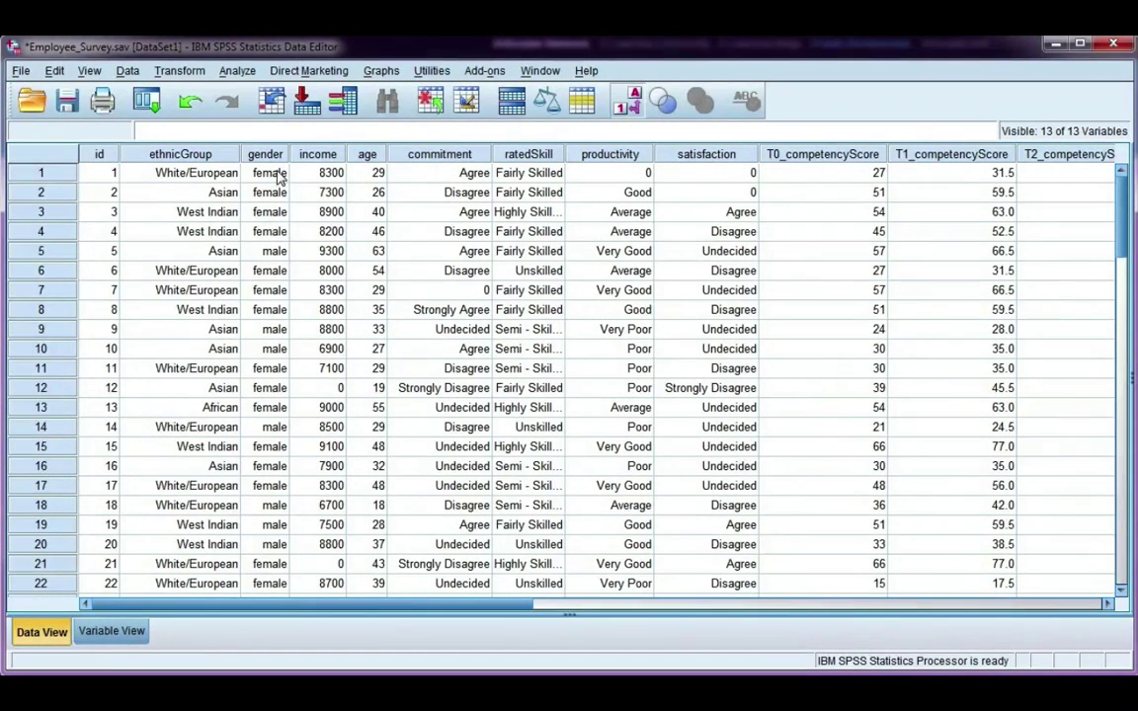
Step: Start Select Cases from the Data menu with 'If condition is satisfied' chosen
{"action": "left_click", "coordinate": [628, 99]}
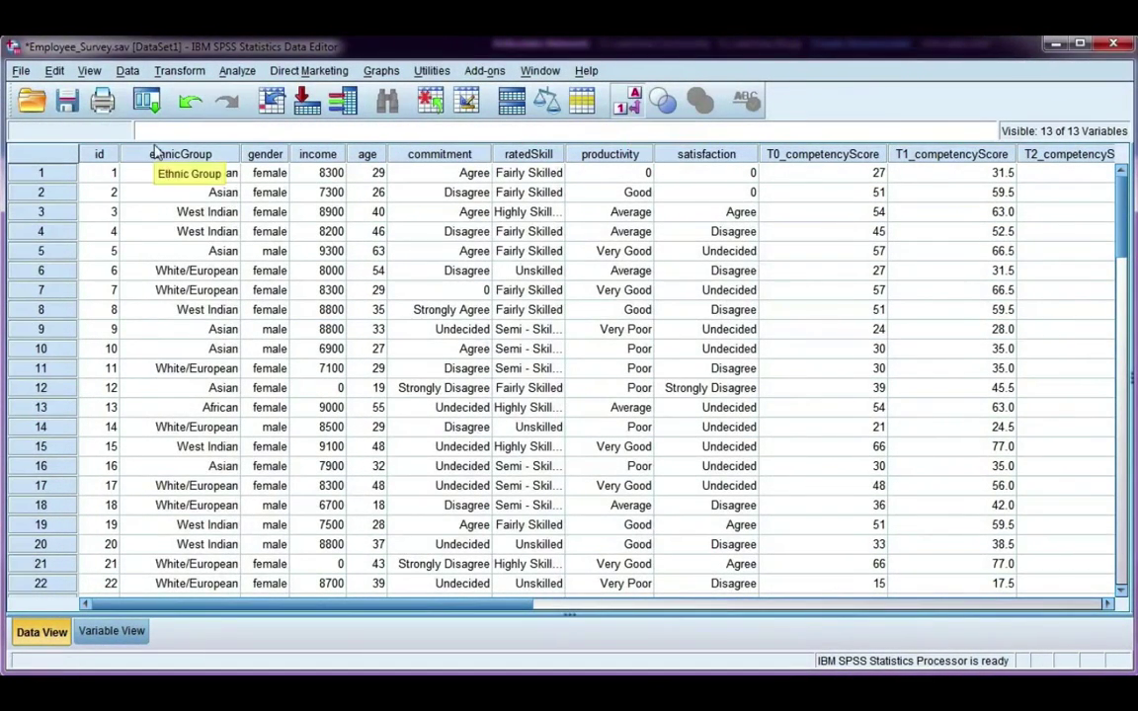
{"action": "left_click", "coordinate": [127, 71]}
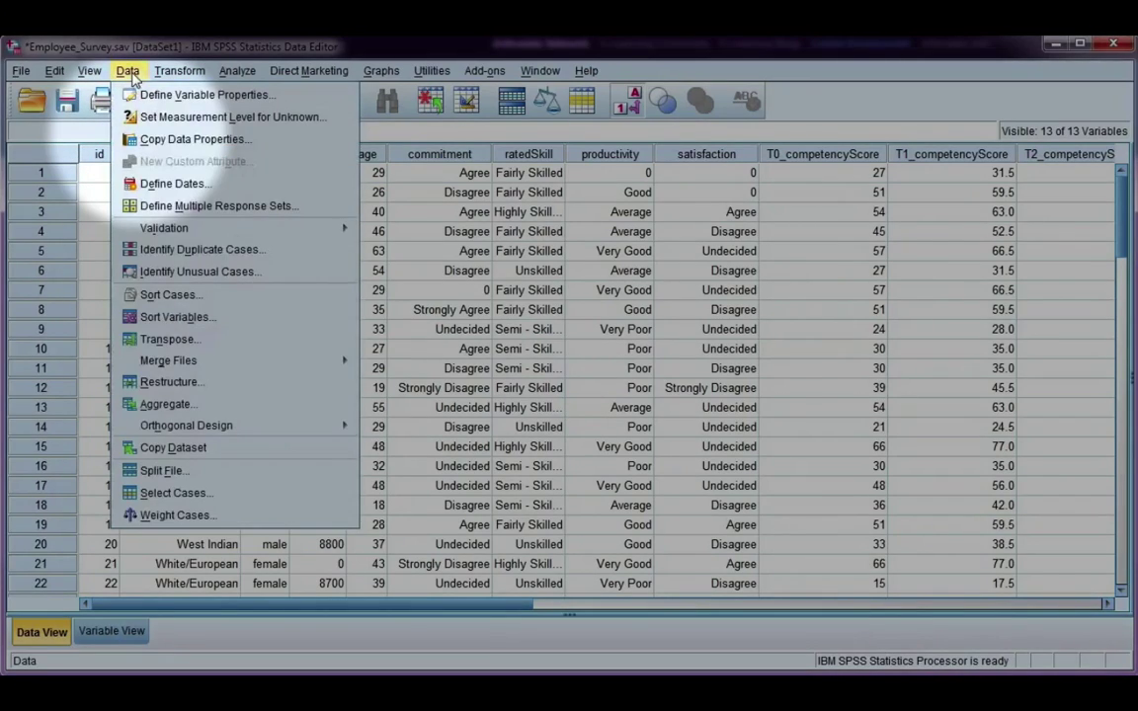
{"action": "mouse_move", "coordinate": [217, 206]}
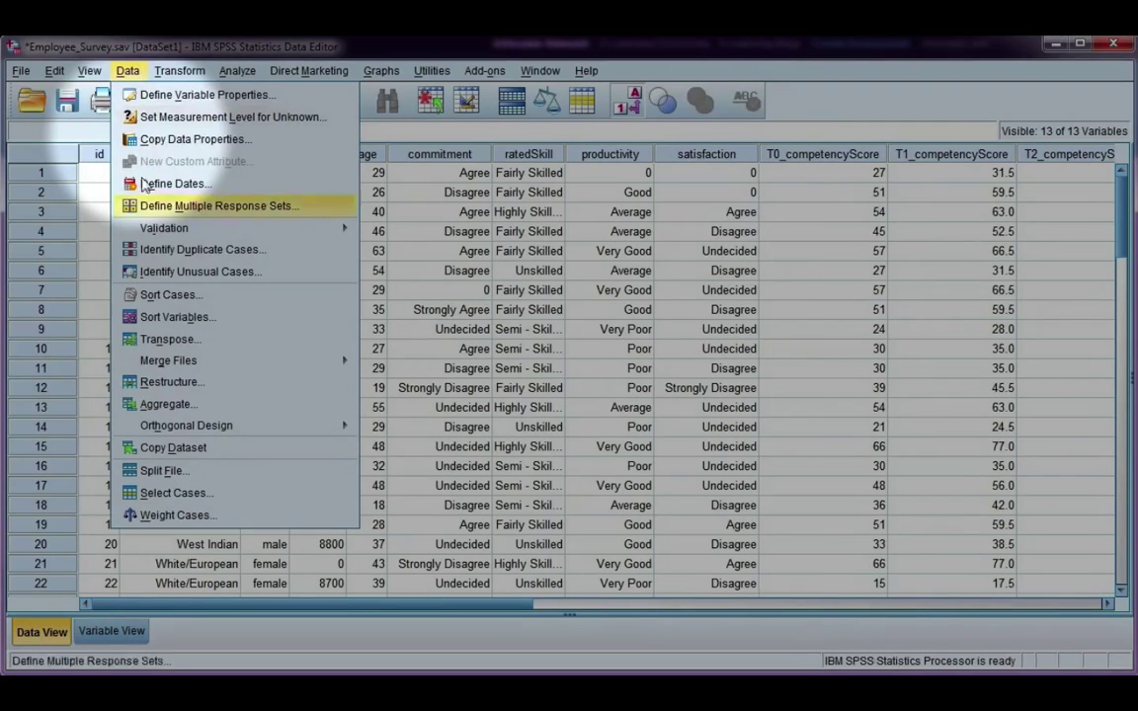
{"action": "left_click", "coordinate": [176, 491]}
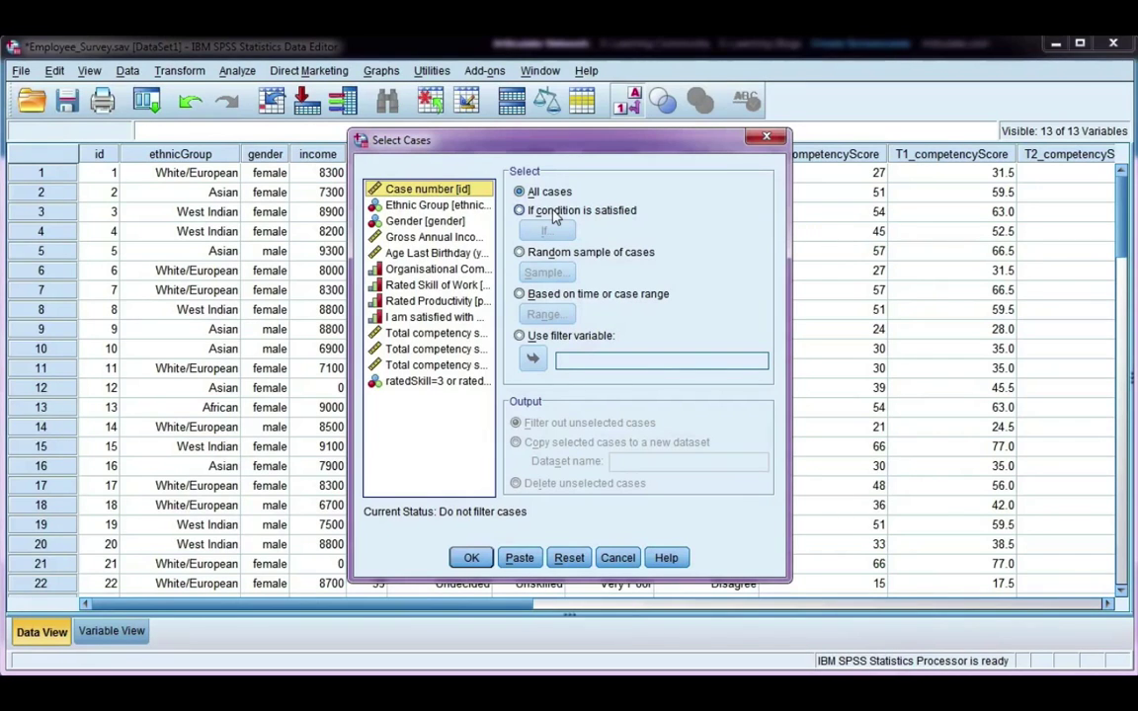
{"action": "left_click", "coordinate": [518, 209]}
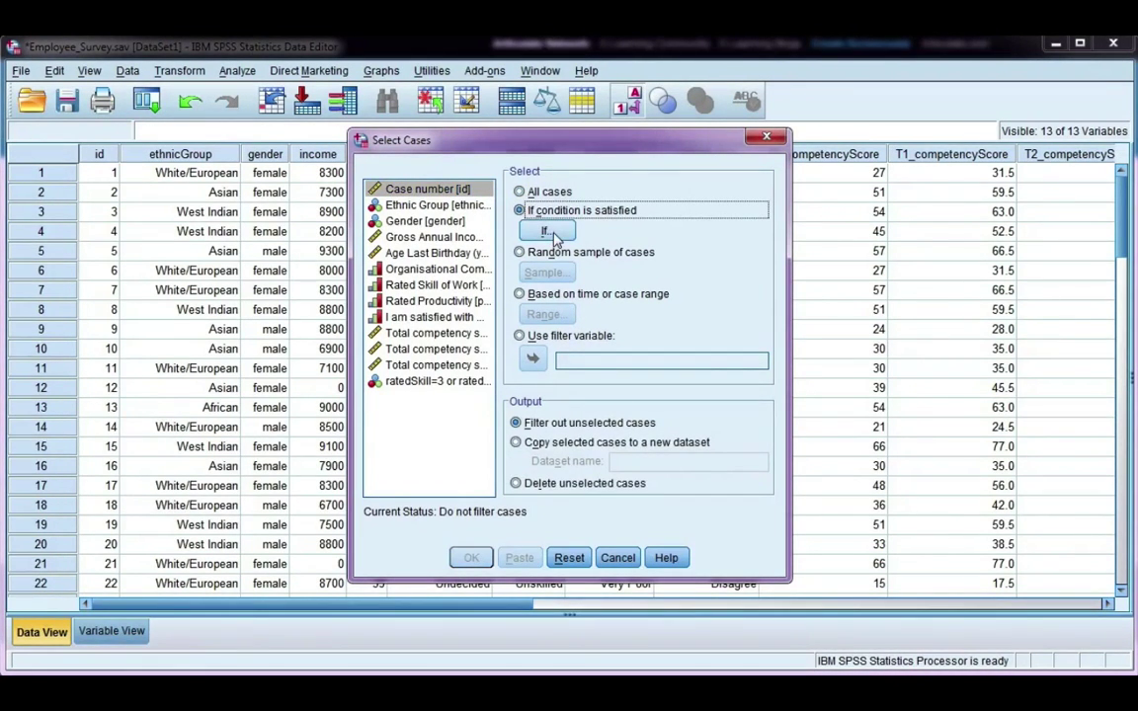
Step: Define the selection condition gender=1 in the If editor and confirm it
{"action": "left_click", "coordinate": [545, 229]}
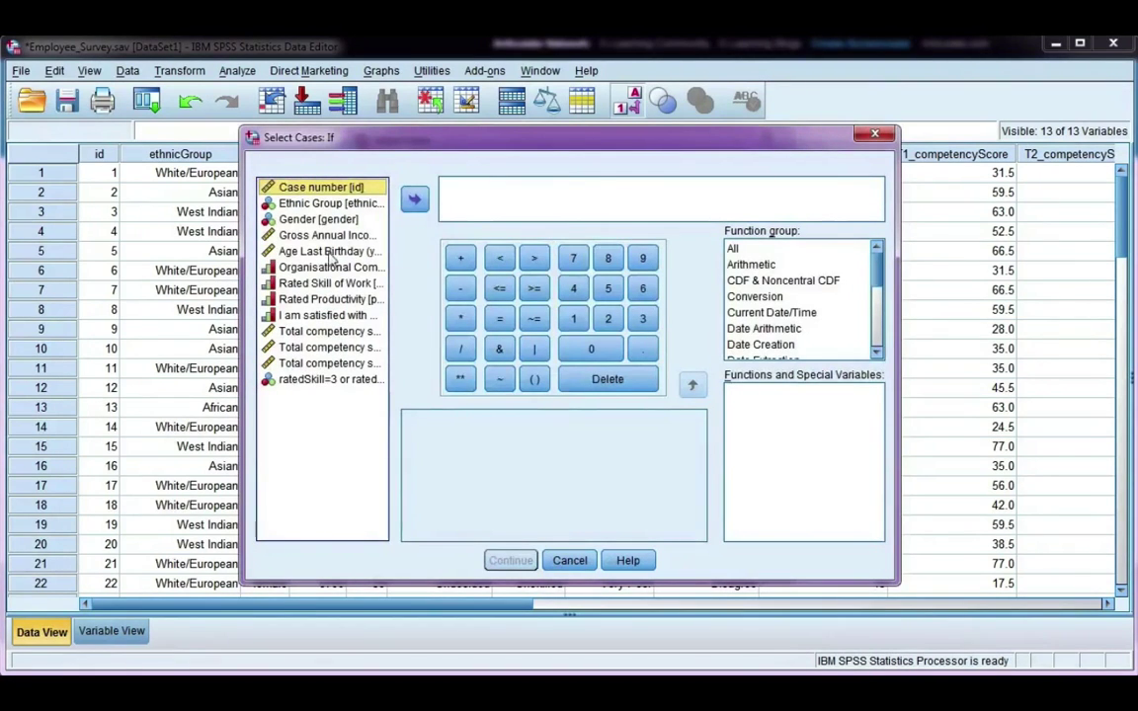
{"action": "left_click", "coordinate": [316, 219]}
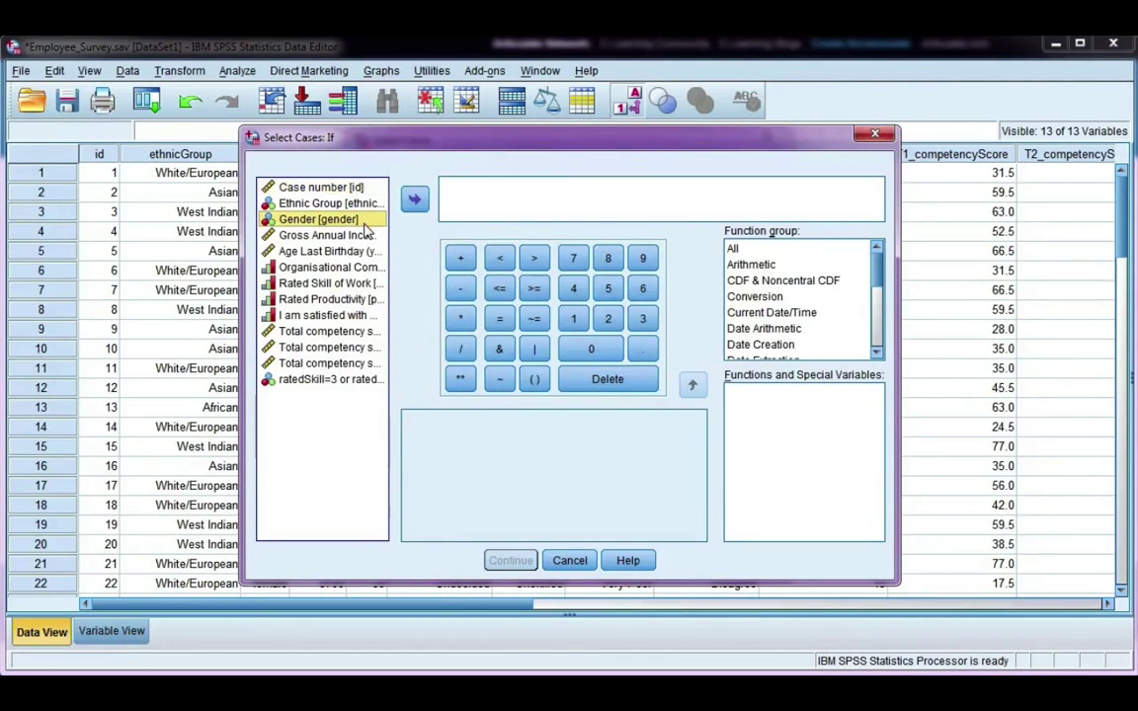
{"action": "left_click", "coordinate": [415, 200]}
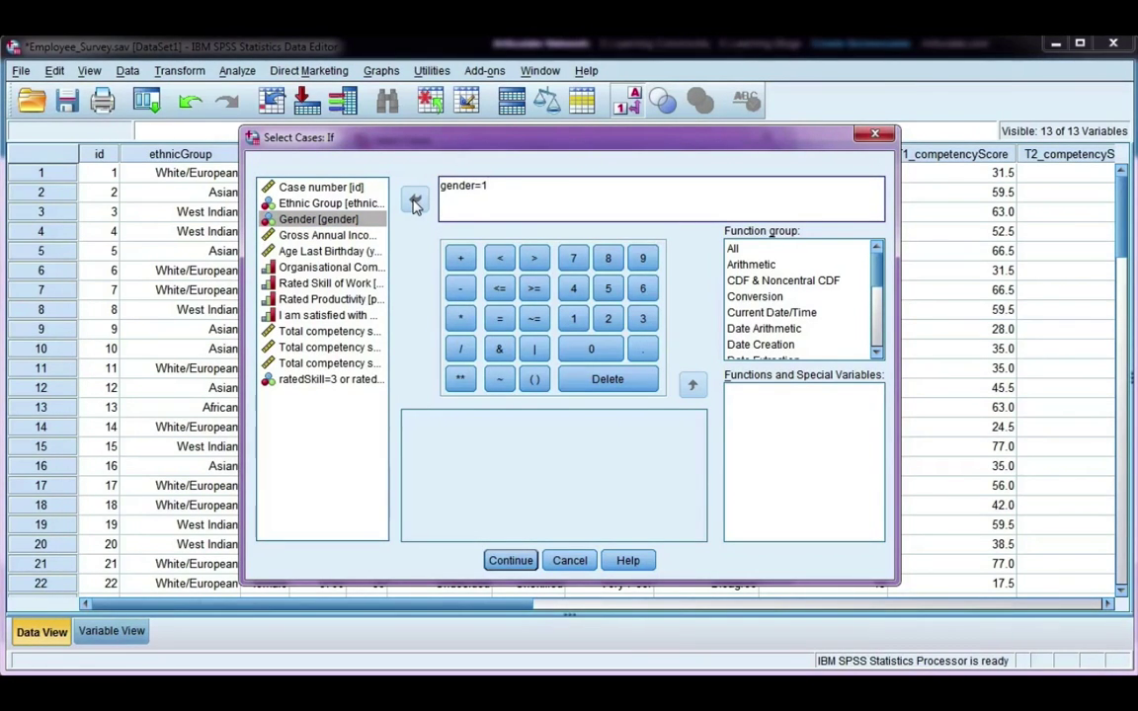
{"action": "mouse_move", "coordinate": [454, 423]}
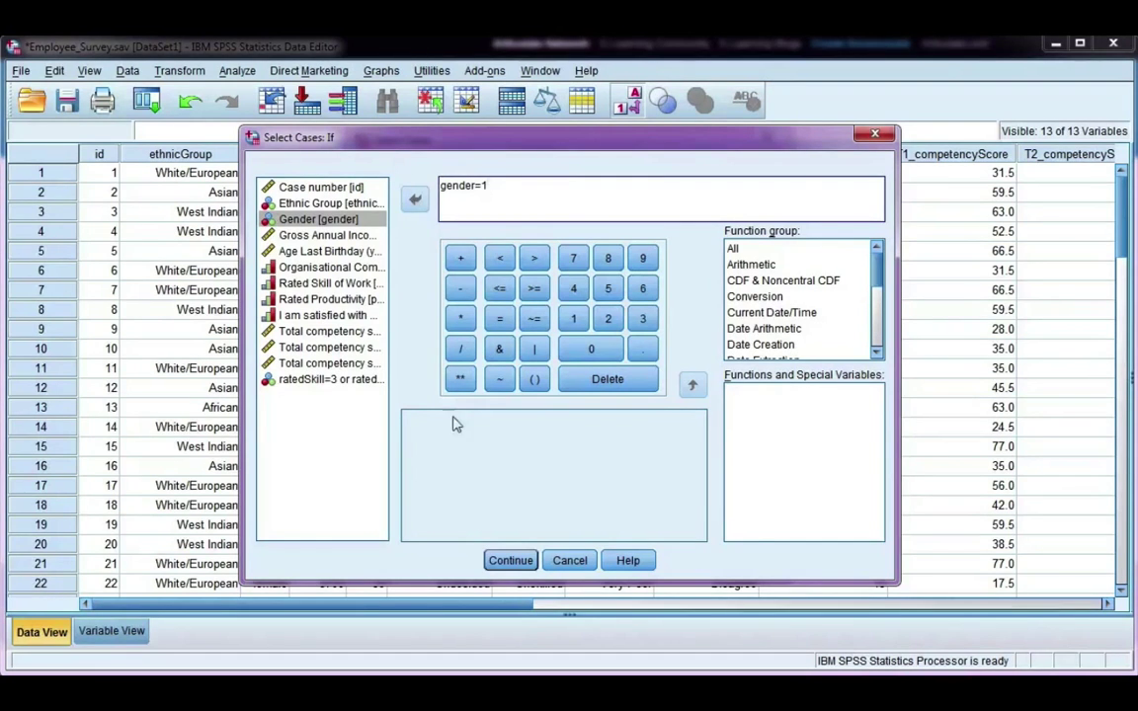
{"action": "left_click", "coordinate": [510, 561]}
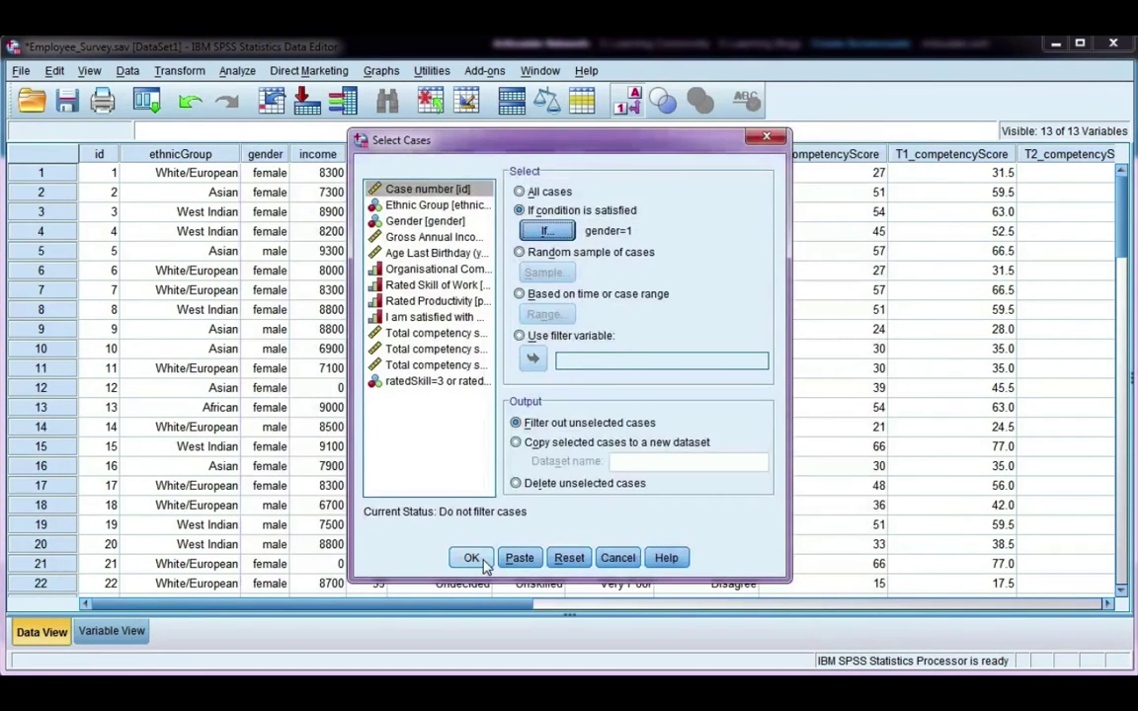
Step: Apply the gender=1 filter so non-matching rows are crossed out in the grid
{"action": "left_click", "coordinate": [470, 557]}
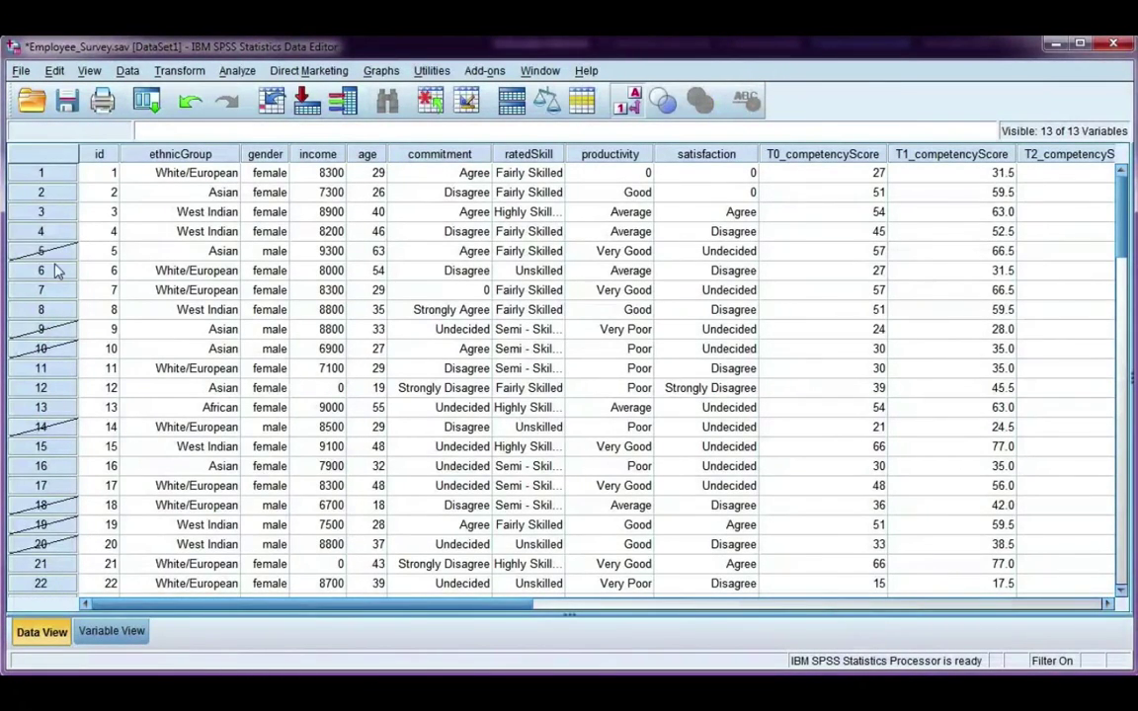
{"action": "mouse_move", "coordinate": [281, 260]}
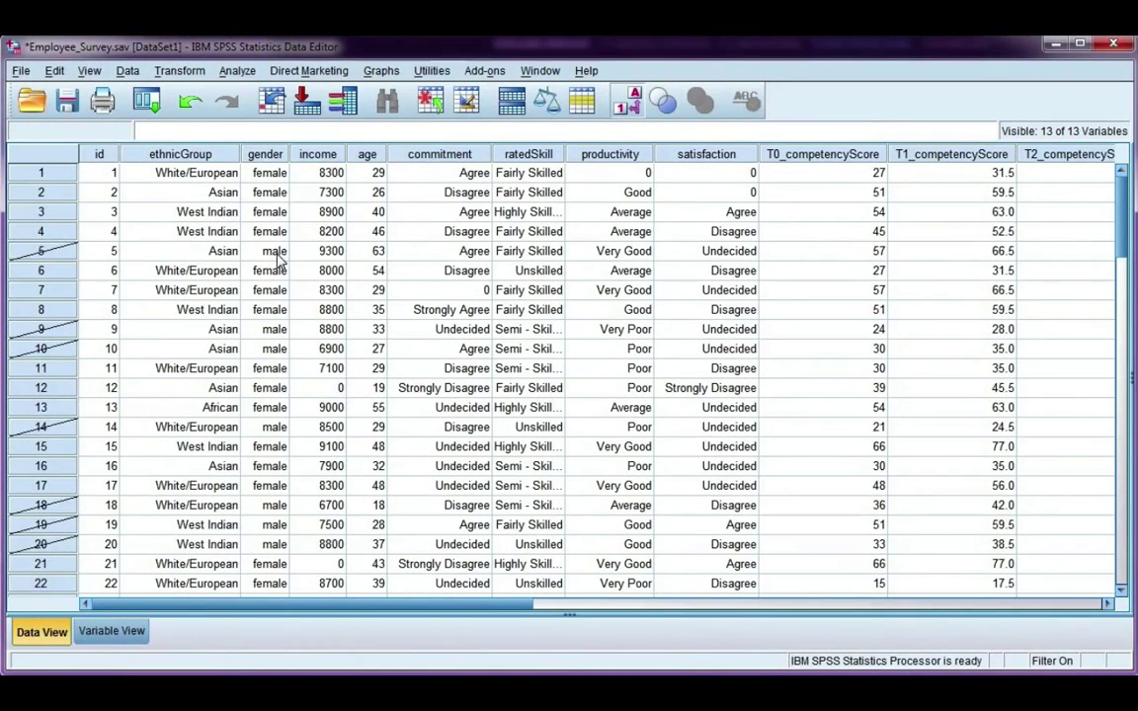
{"action": "mouse_move", "coordinate": [15, 343]}
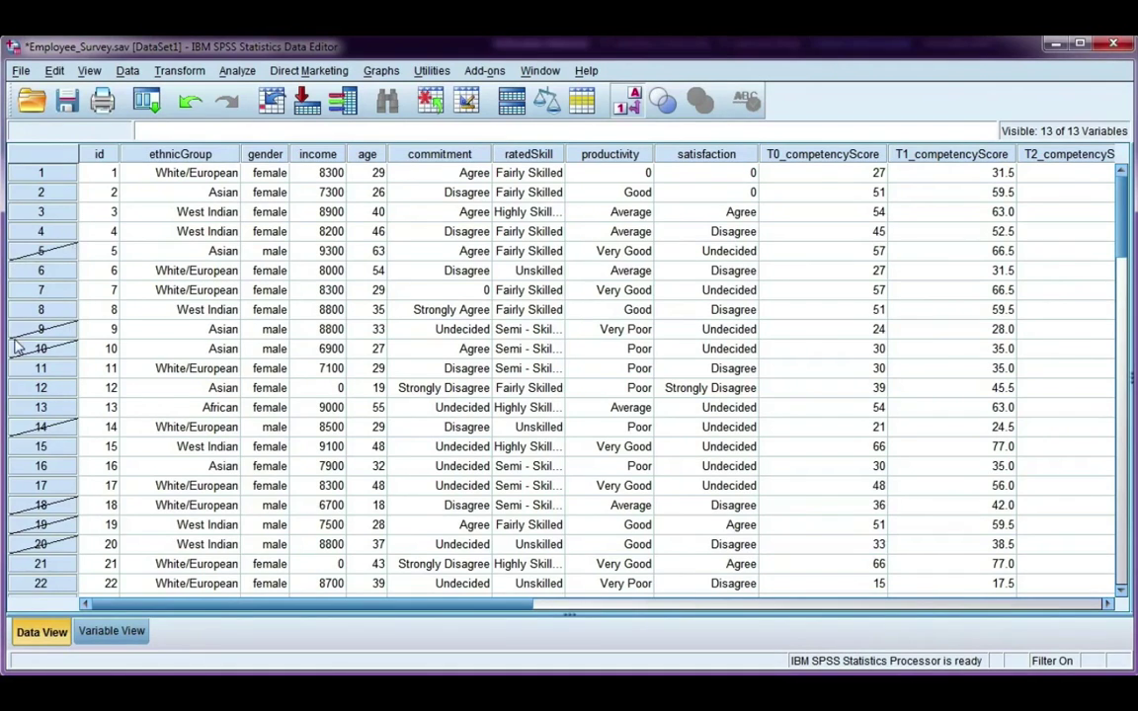
{"action": "mouse_move", "coordinate": [272, 369]}
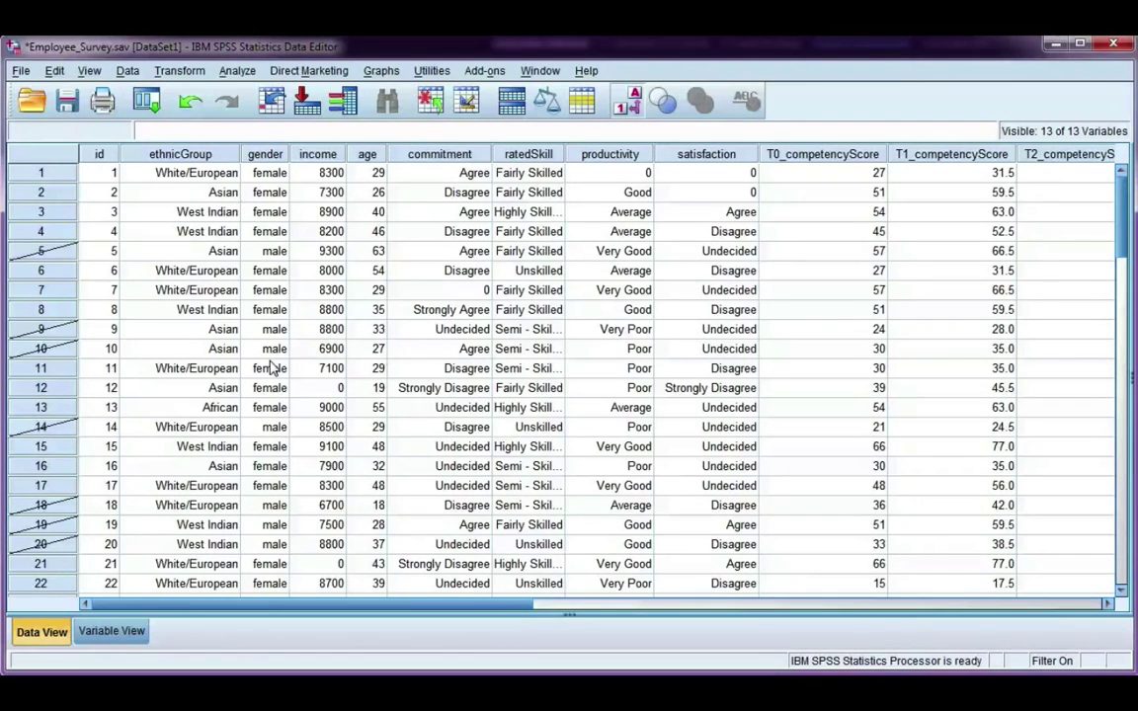
{"action": "mouse_move", "coordinate": [253, 352]}
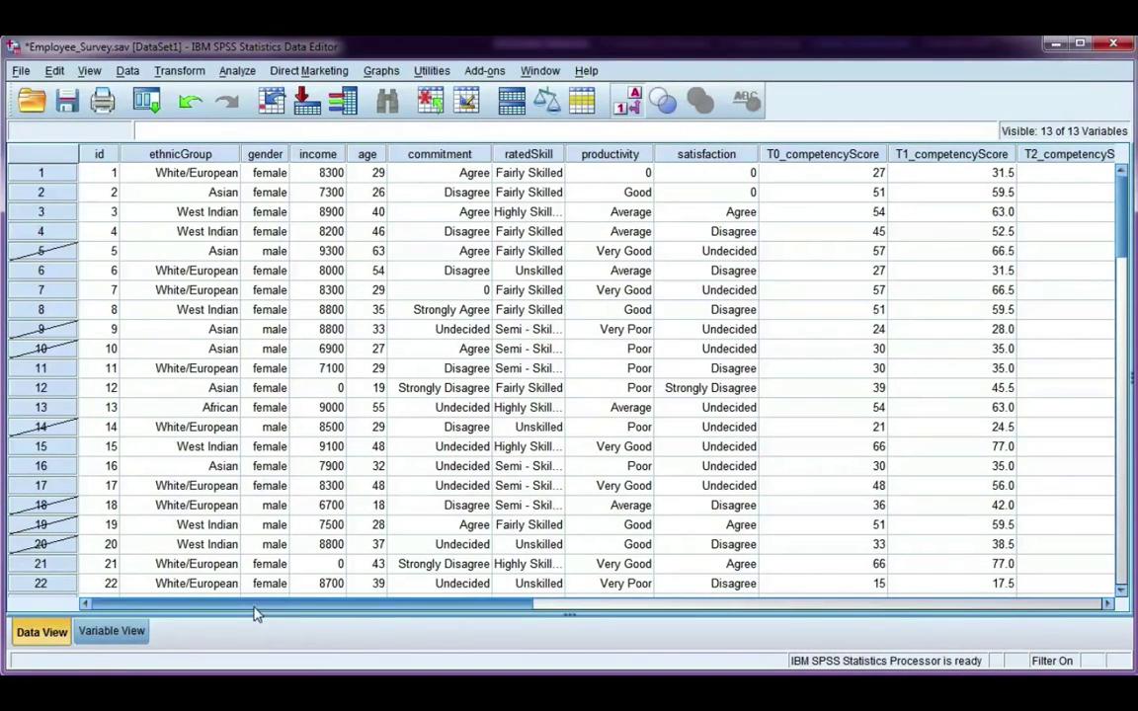
Step: Inspect filter_$, switch to numeric codes, and bring up the column's removal options
{"action": "scroll", "scroll_direction": "right", "scroll_amount": 3}
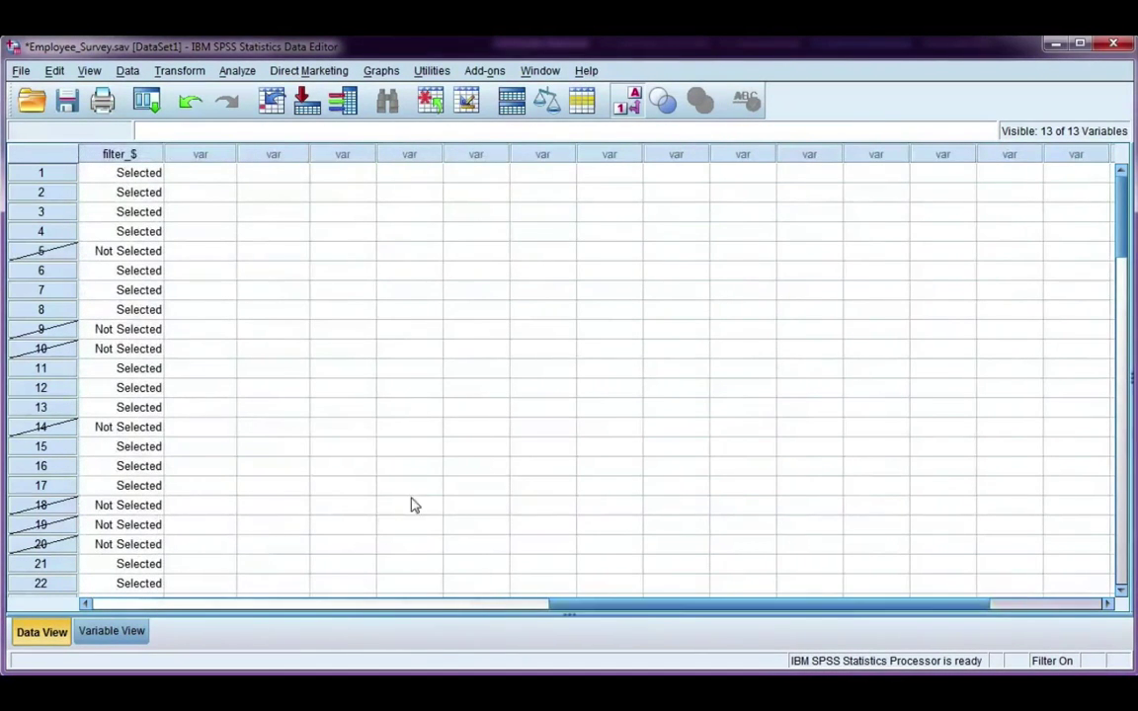
{"action": "mouse_move", "coordinate": [106, 267]}
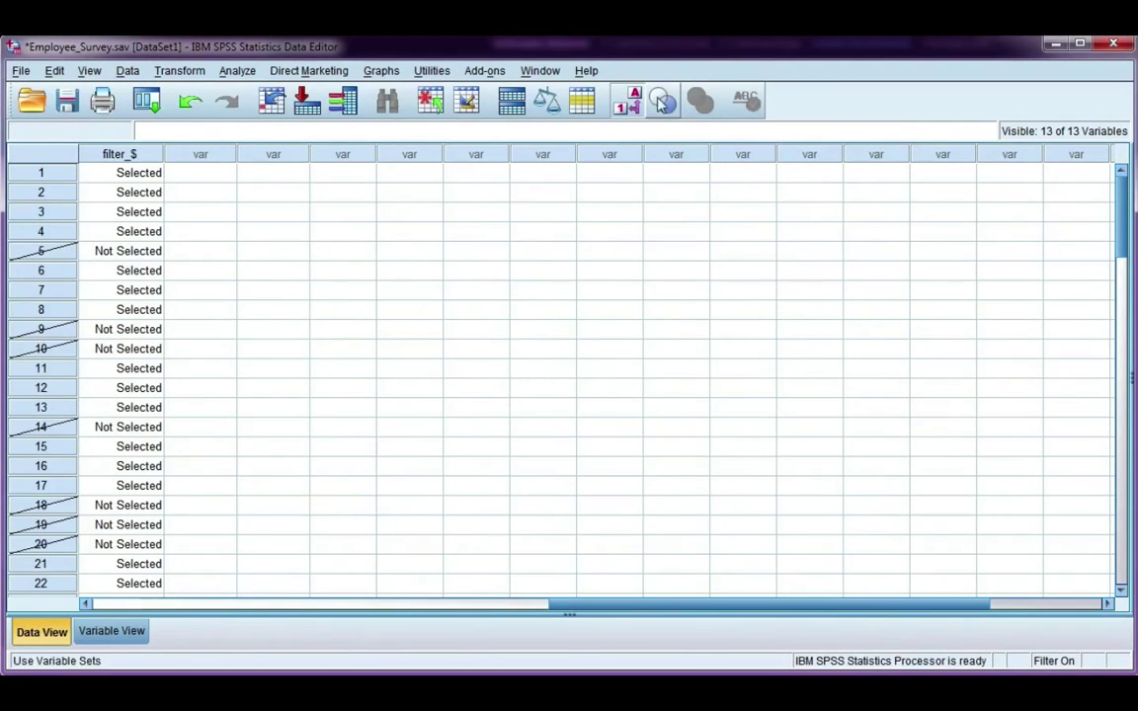
{"action": "left_click", "coordinate": [628, 99]}
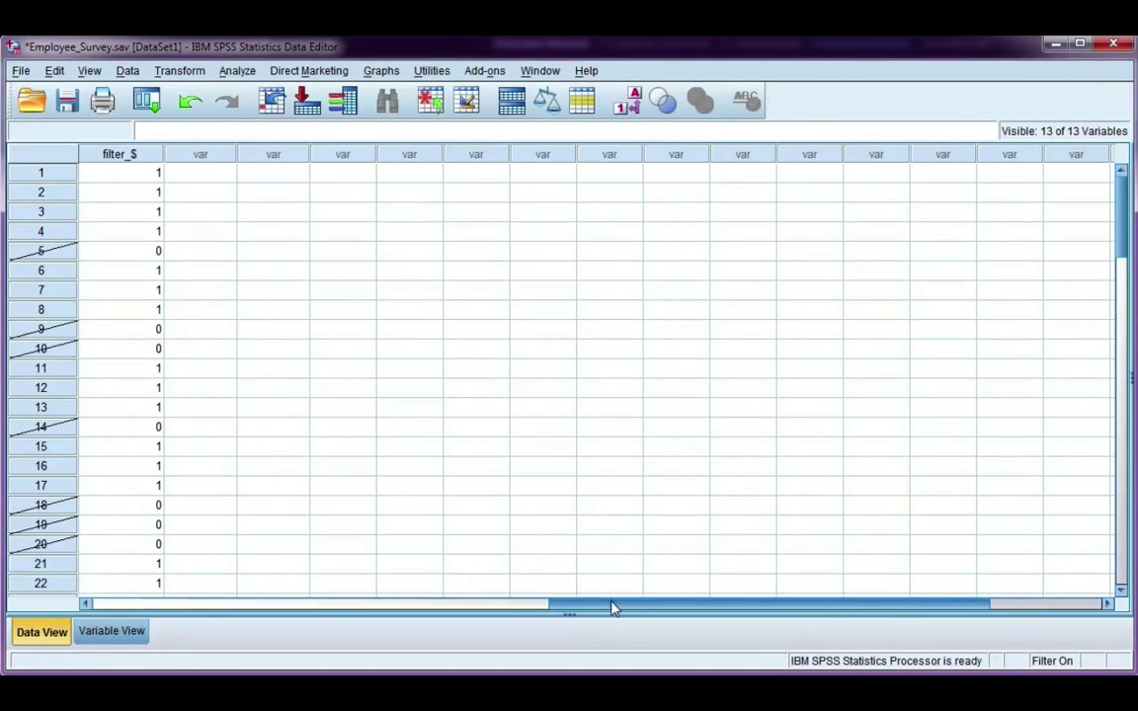
{"action": "right_click", "coordinate": [593, 154]}
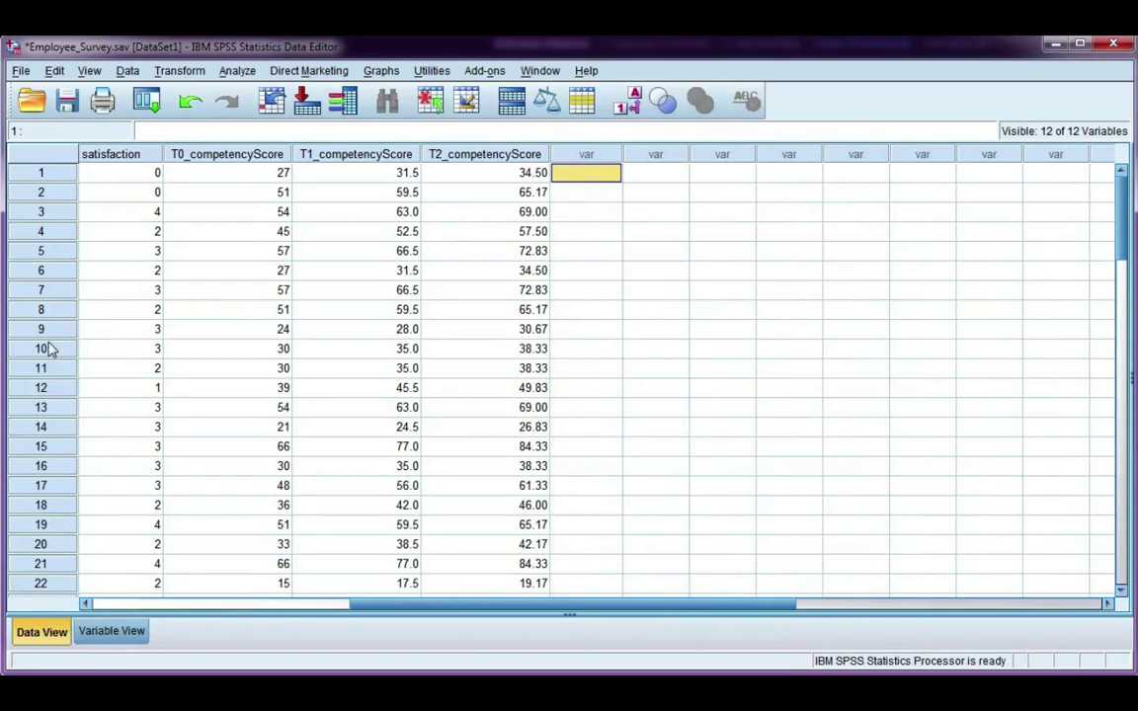
{"action": "scroll", "scroll_direction": "left", "scroll_amount": 3}
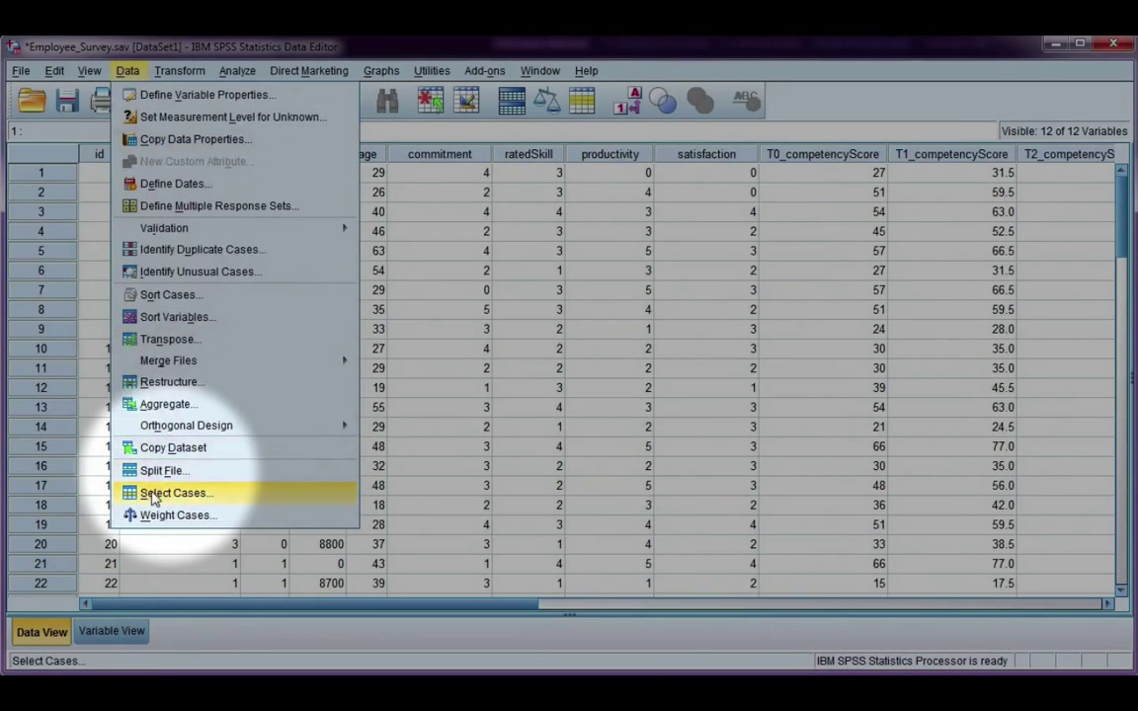
{"action": "left_click", "coordinate": [174, 491]}
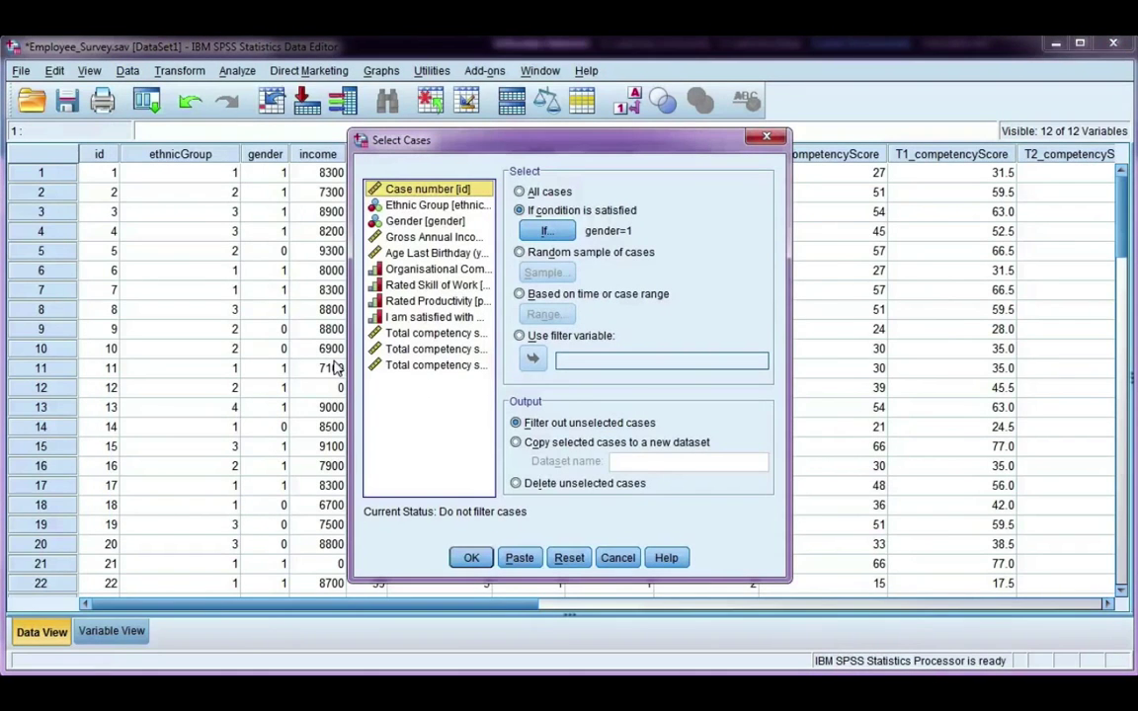
{"action": "left_click", "coordinate": [569, 557]}
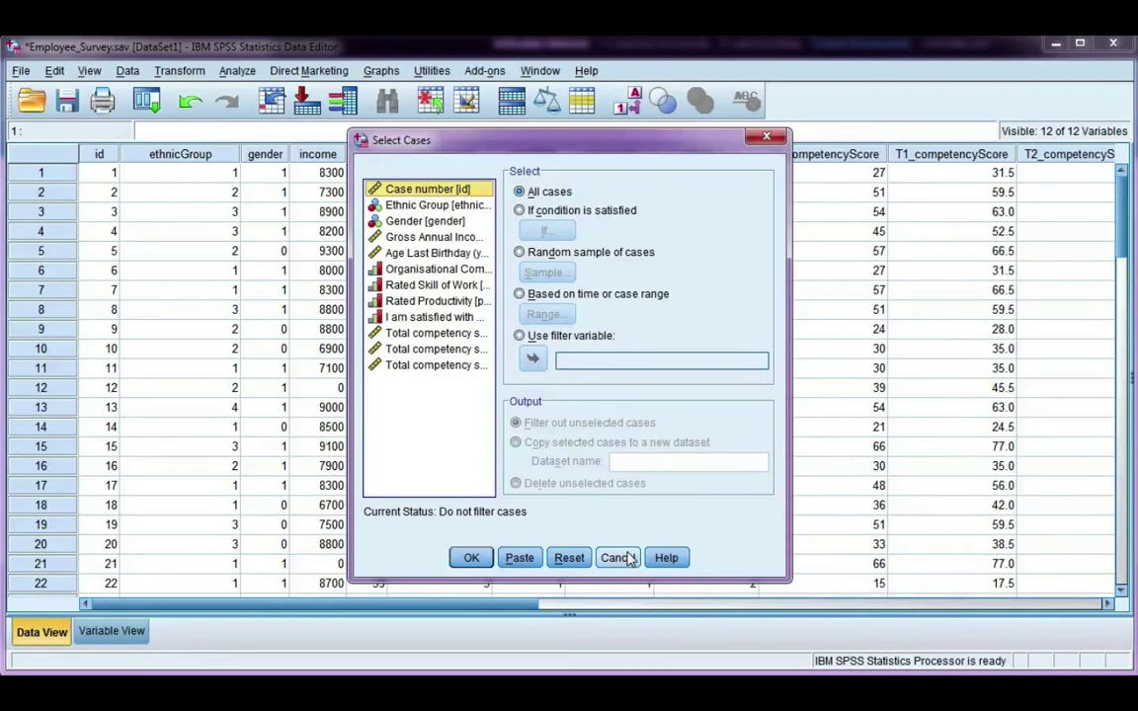
{"action": "left_click", "coordinate": [616, 557]}
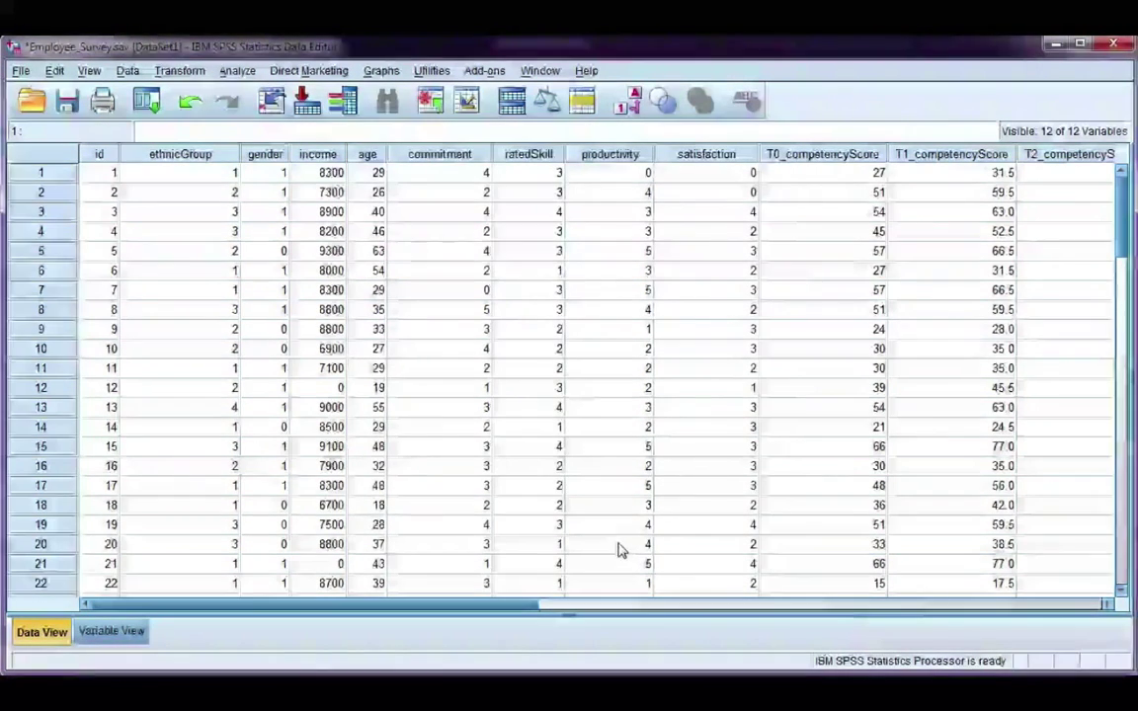
Step: Turn value labels back on in the data grid
{"action": "left_click", "coordinate": [528, 154]}
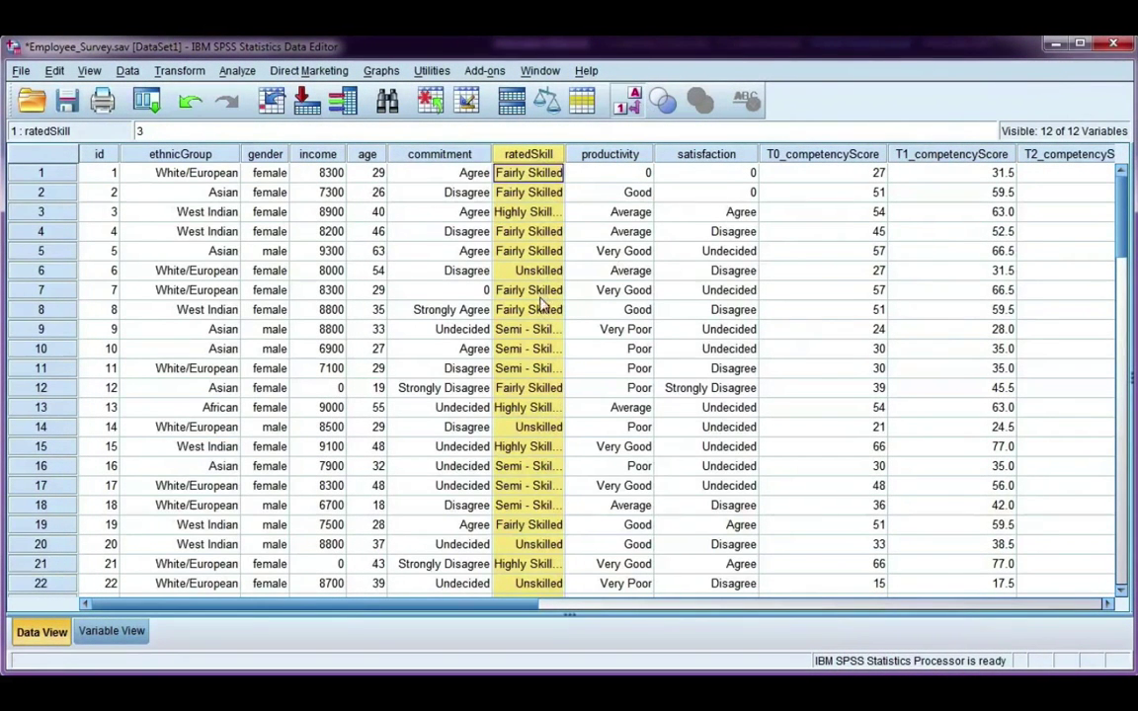
{"action": "mouse_move", "coordinate": [541, 419]}
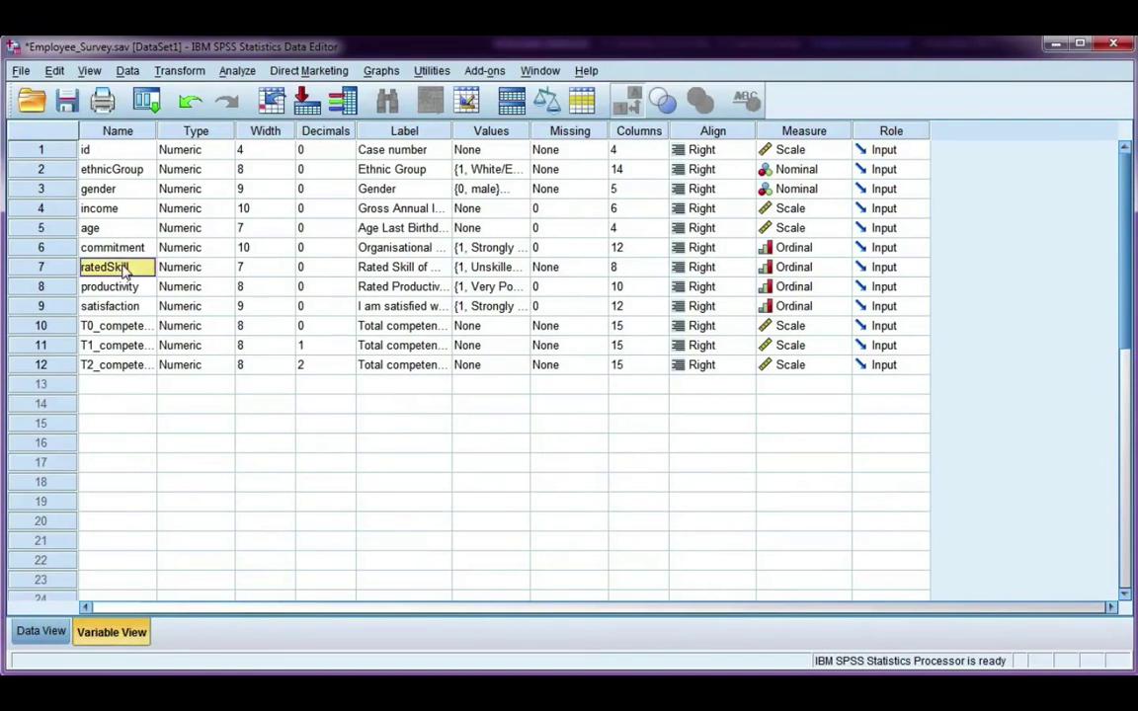
{"action": "left_click", "coordinate": [521, 266]}
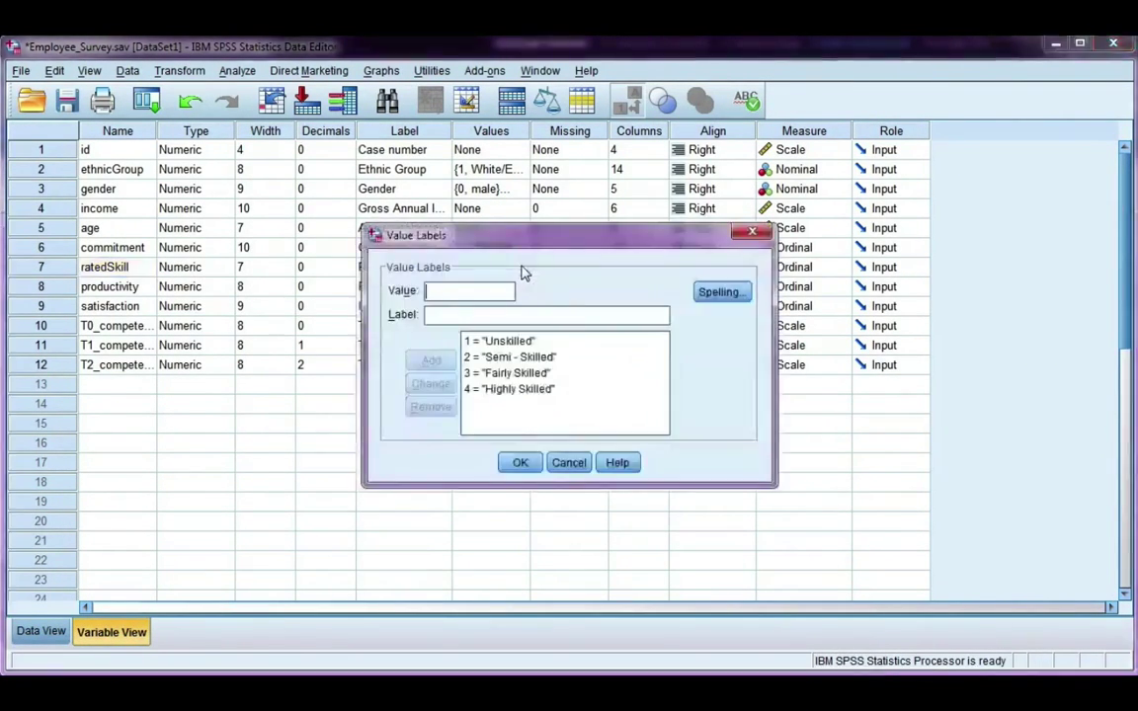
{"action": "mouse_move", "coordinate": [514, 366]}
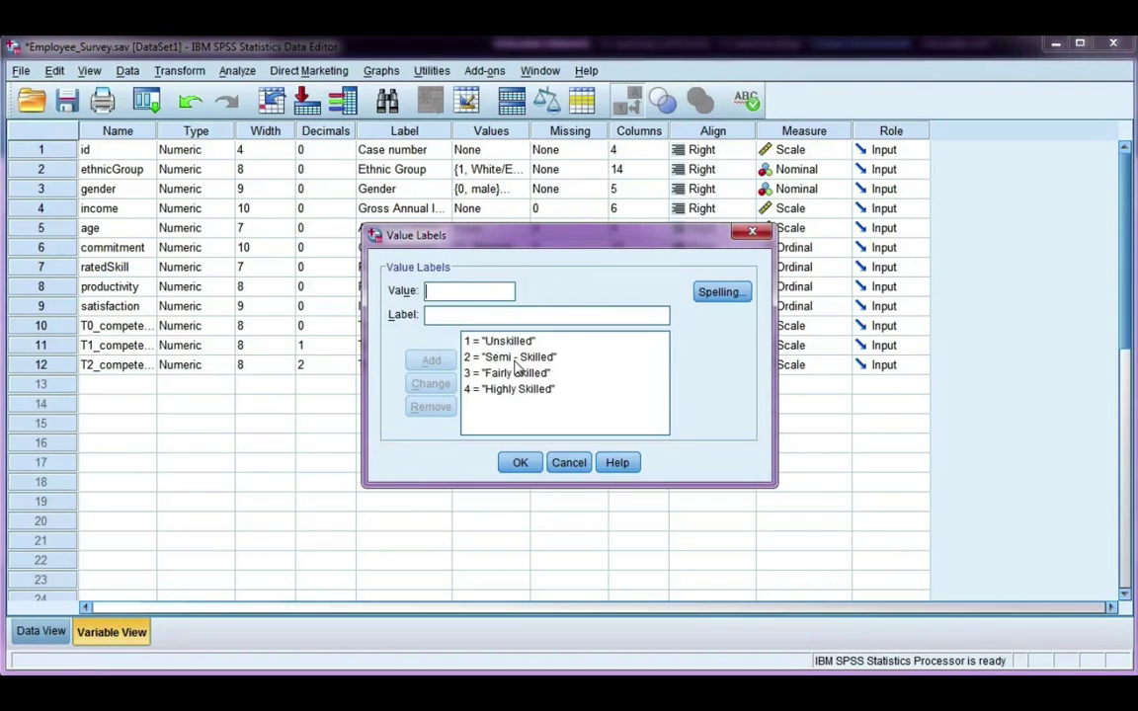
{"action": "mouse_move", "coordinate": [486, 405]}
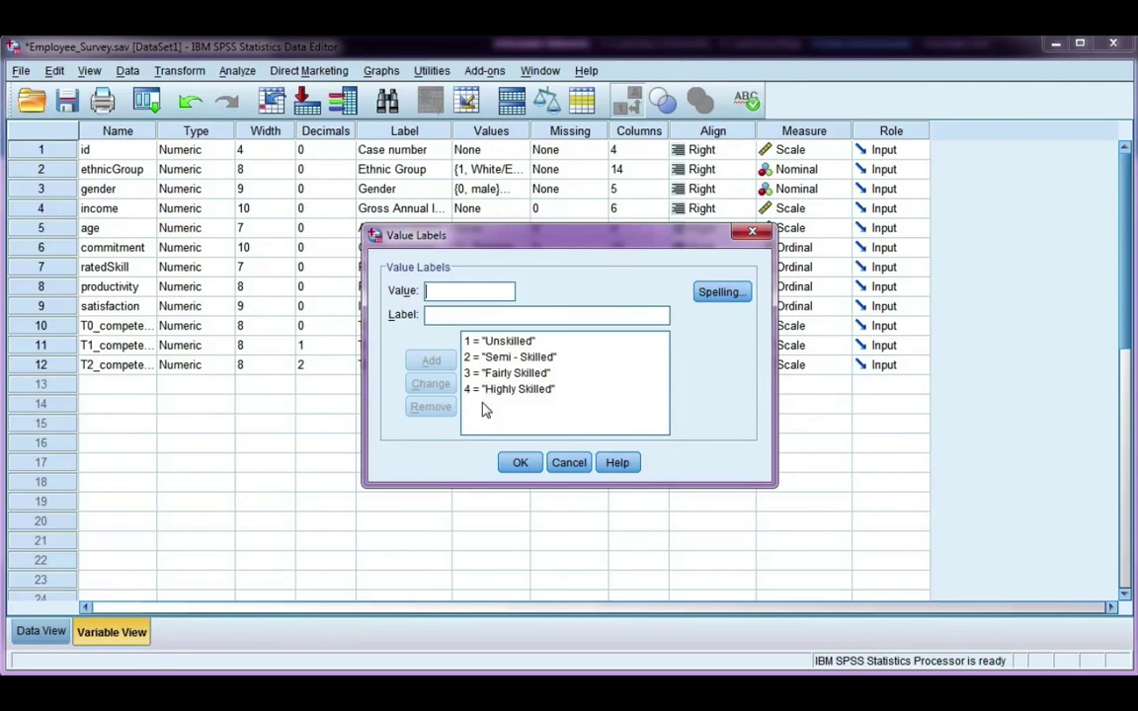
{"action": "left_click", "coordinate": [509, 372]}
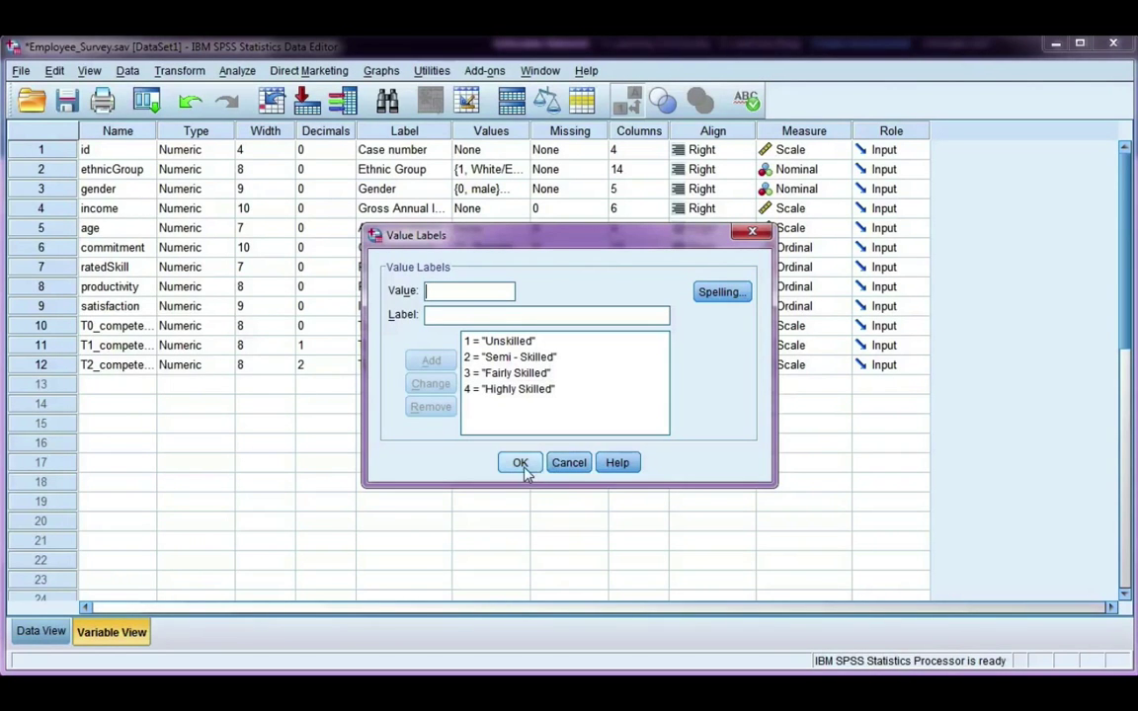
{"action": "left_click", "coordinate": [519, 462]}
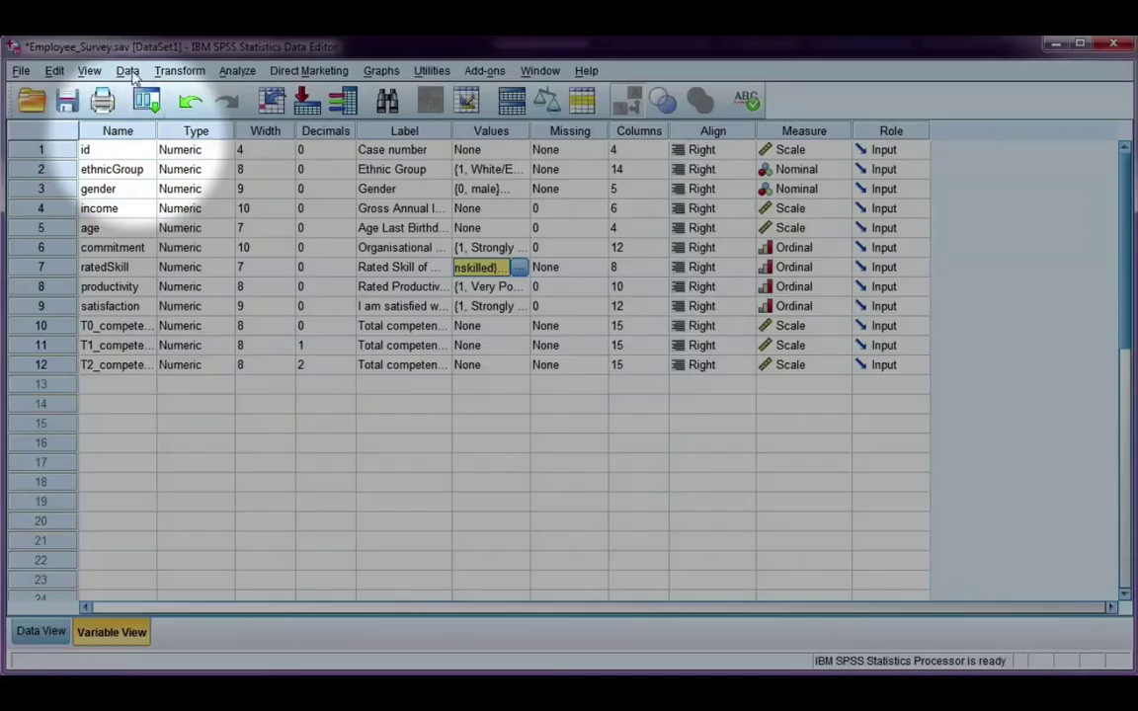
Step: Start a new Select Cases by condition and go to the If expression editor
{"action": "left_click", "coordinate": [126, 71]}
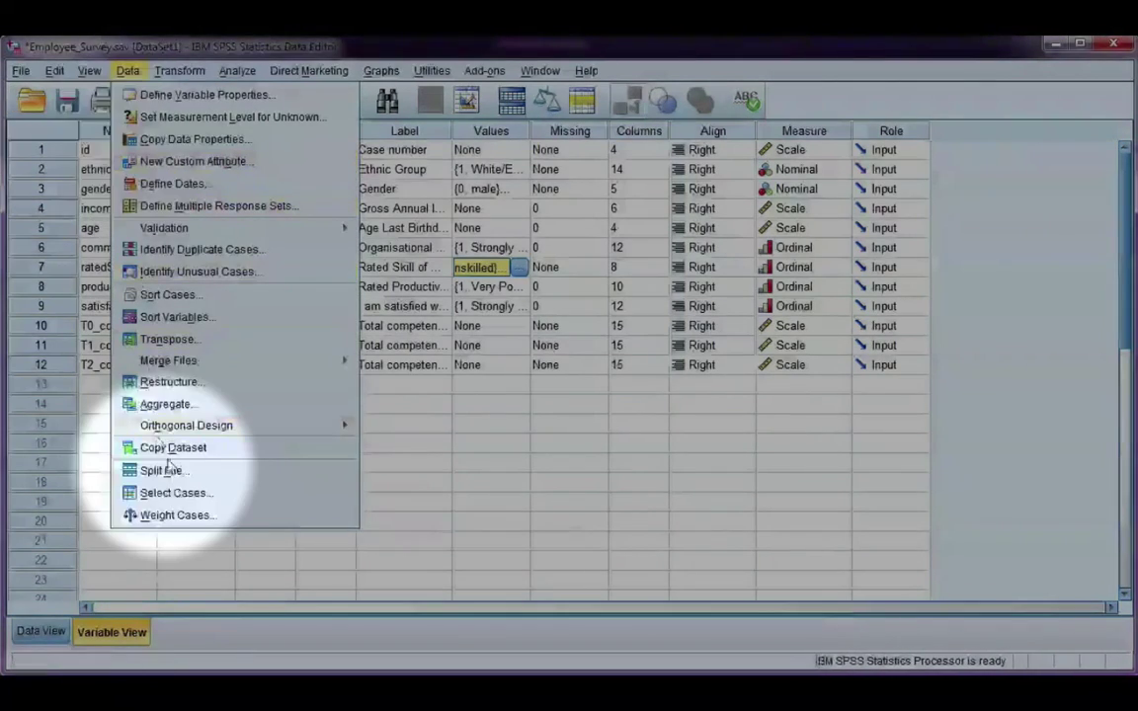
{"action": "left_click", "coordinate": [174, 492]}
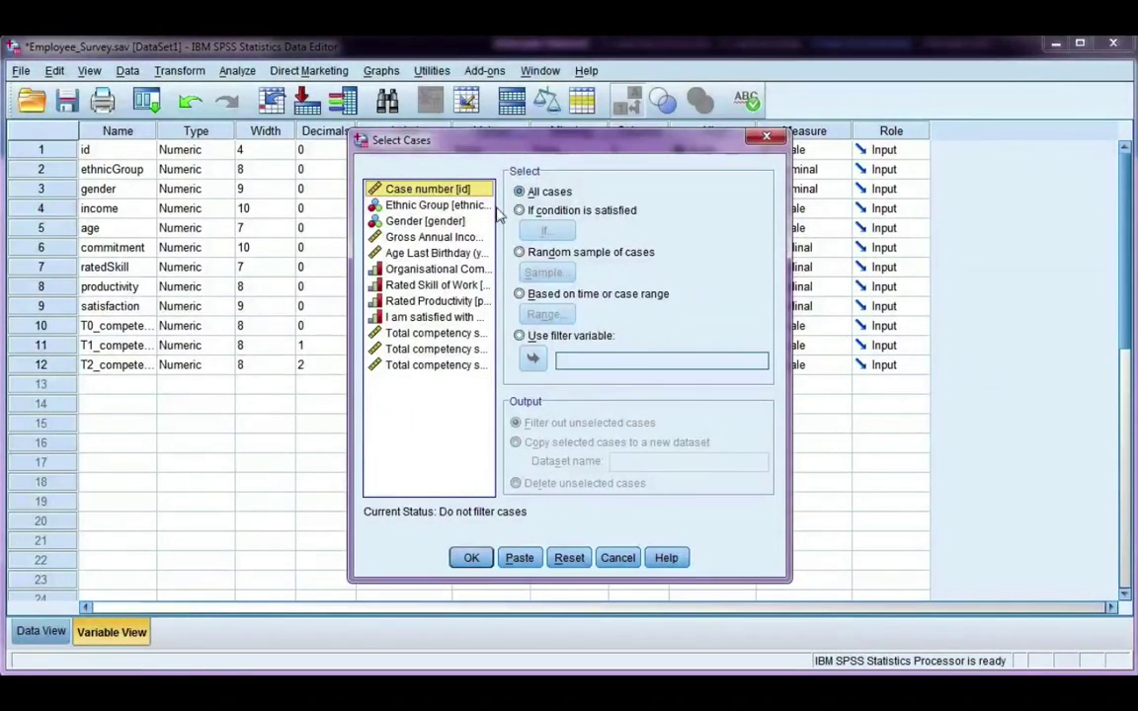
{"action": "left_click", "coordinate": [517, 209]}
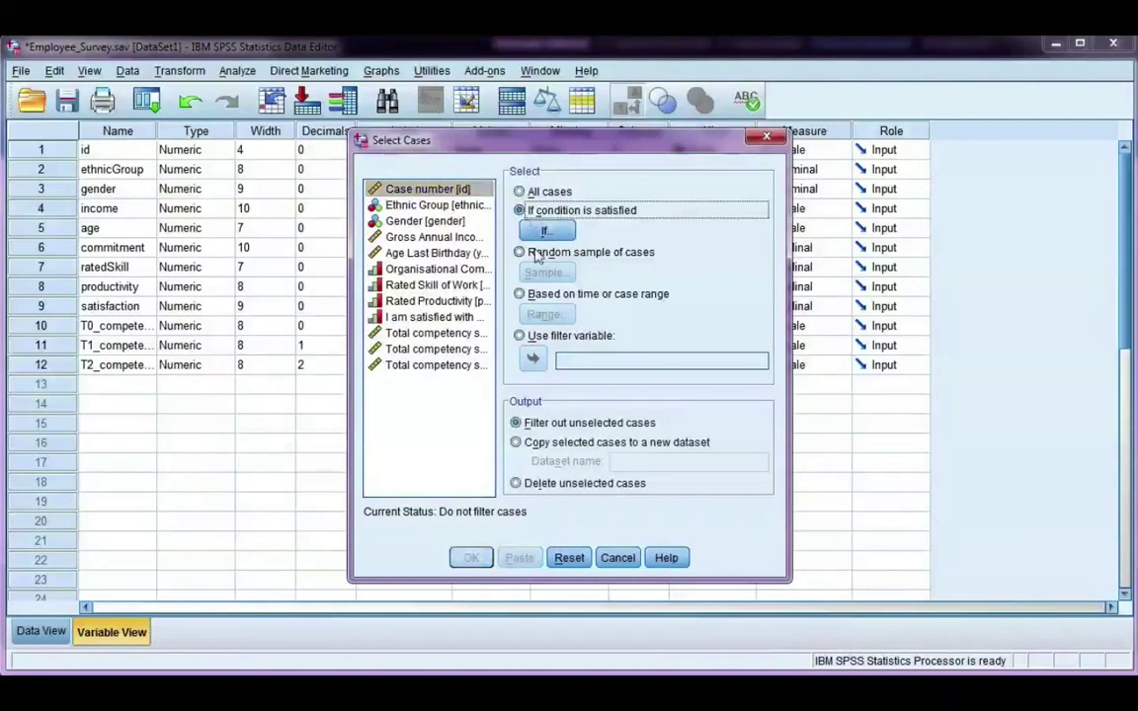
{"action": "left_click", "coordinate": [545, 229]}
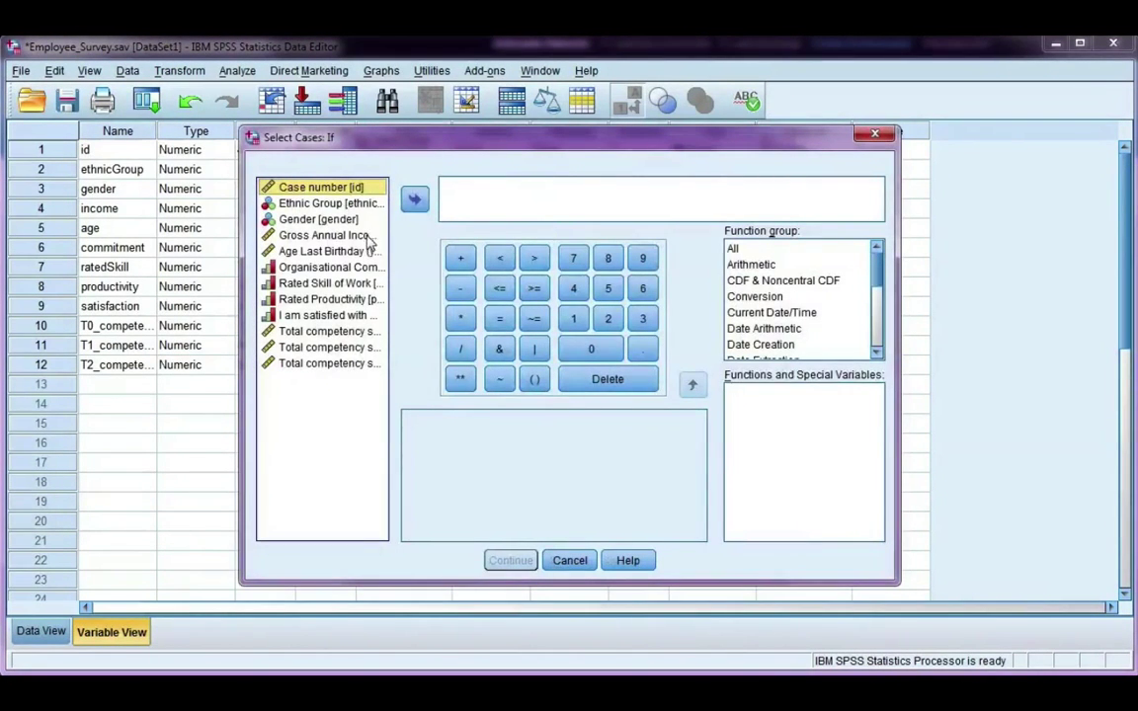
Step: Build the condition ratedSkill=3 or ratedSkill=4 from the Rated Skill of Work variable
{"action": "left_click", "coordinate": [332, 282]}
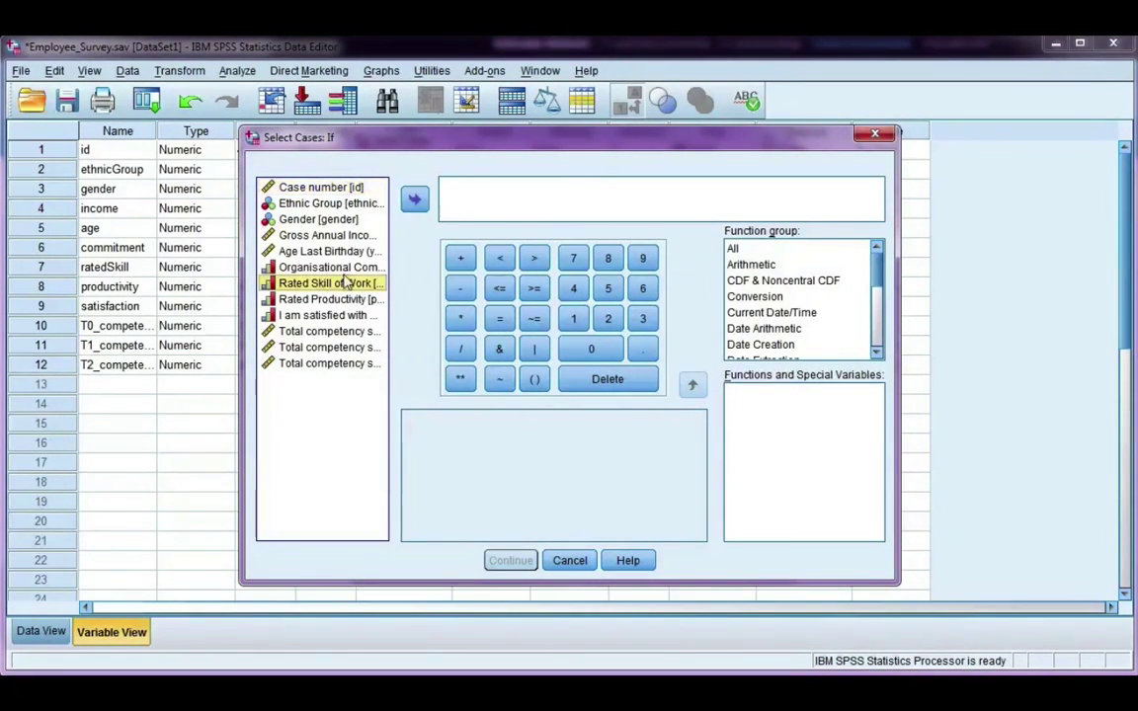
{"action": "left_click", "coordinate": [415, 198]}
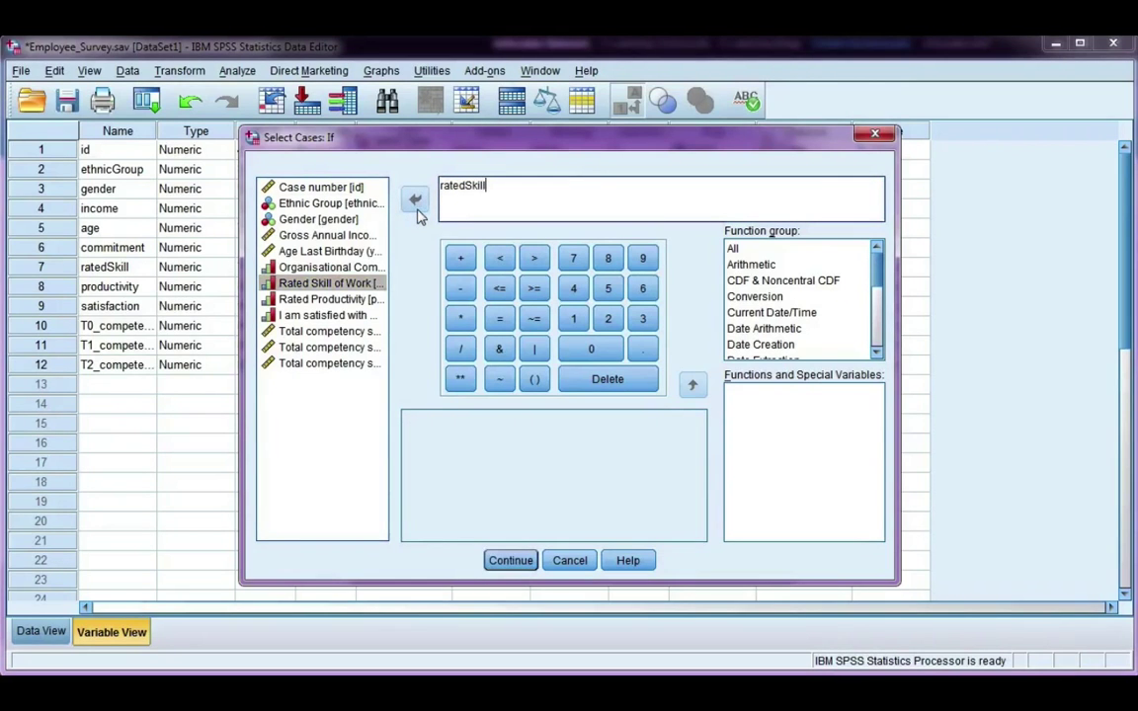
{"action": "type", "text": "=3 o"}
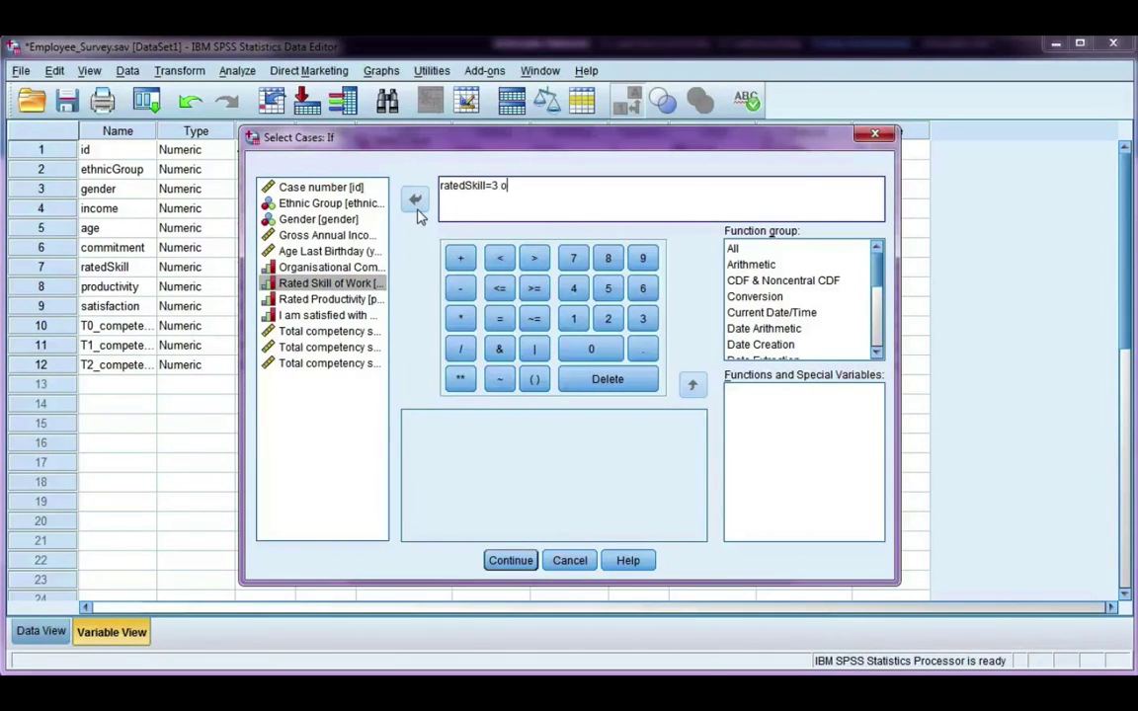
{"action": "type", "text": "r ratedSkill"}
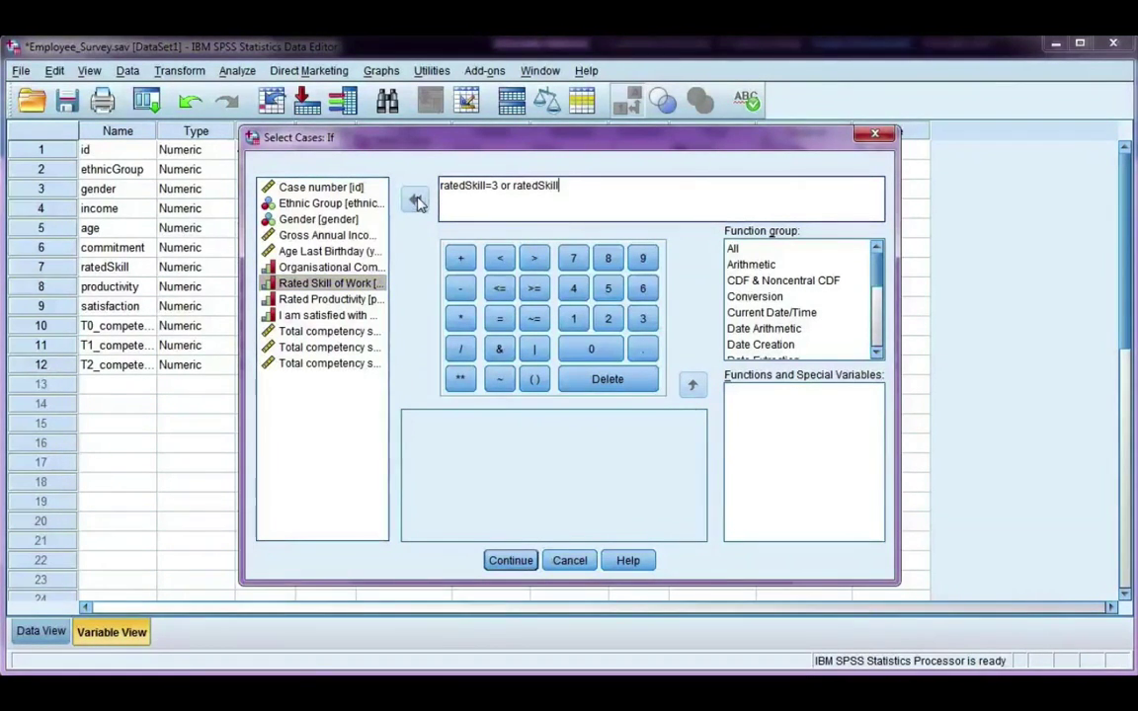
{"action": "type", "text": "=4"}
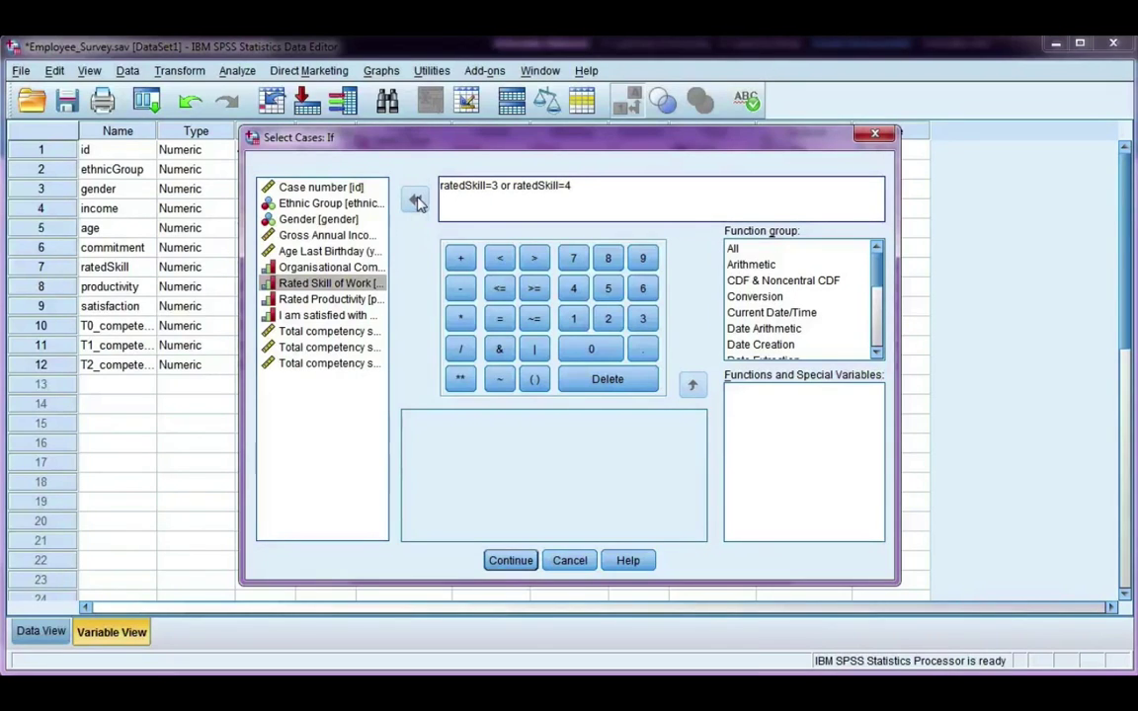
{"action": "mouse_move", "coordinate": [433, 207]}
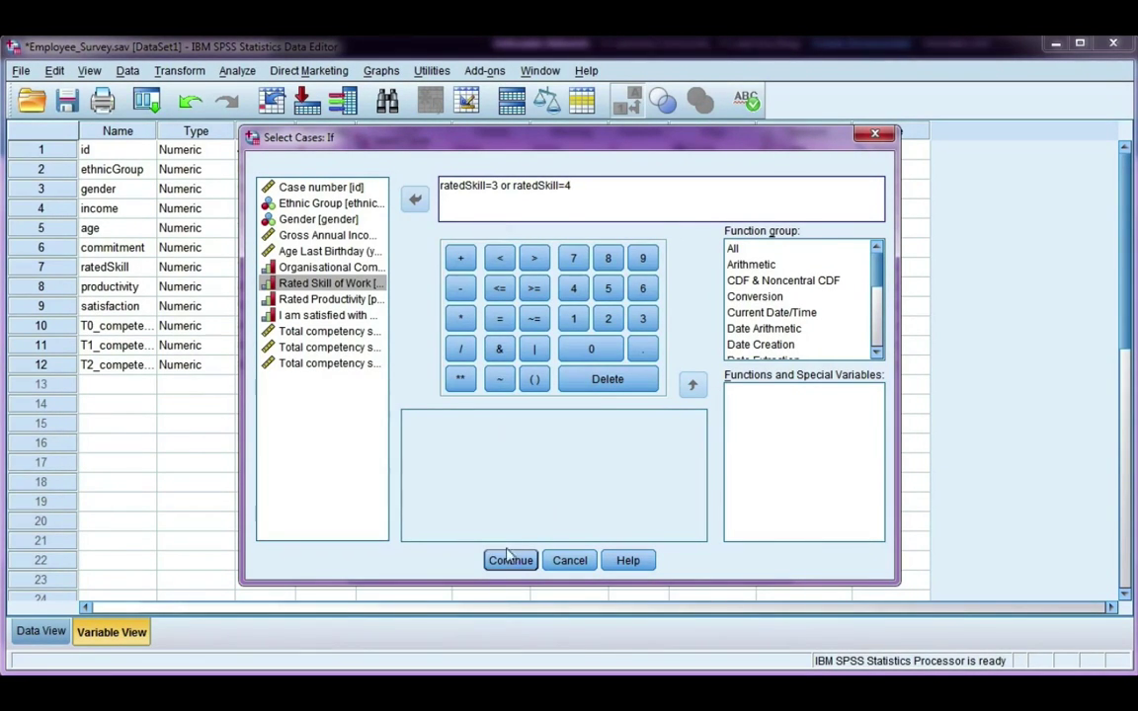
Step: Confirm the skill condition and view the resulting filter_$ column
{"action": "left_click", "coordinate": [509, 561]}
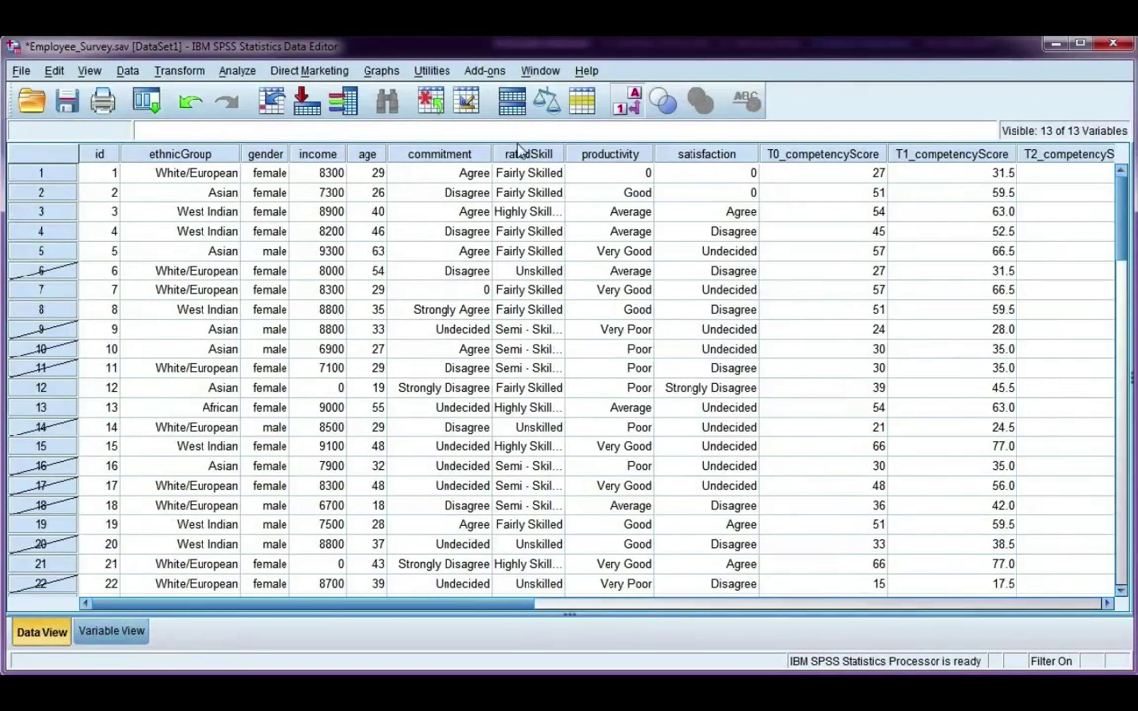
{"action": "scroll", "scroll_direction": "right", "scroll_amount": 3}
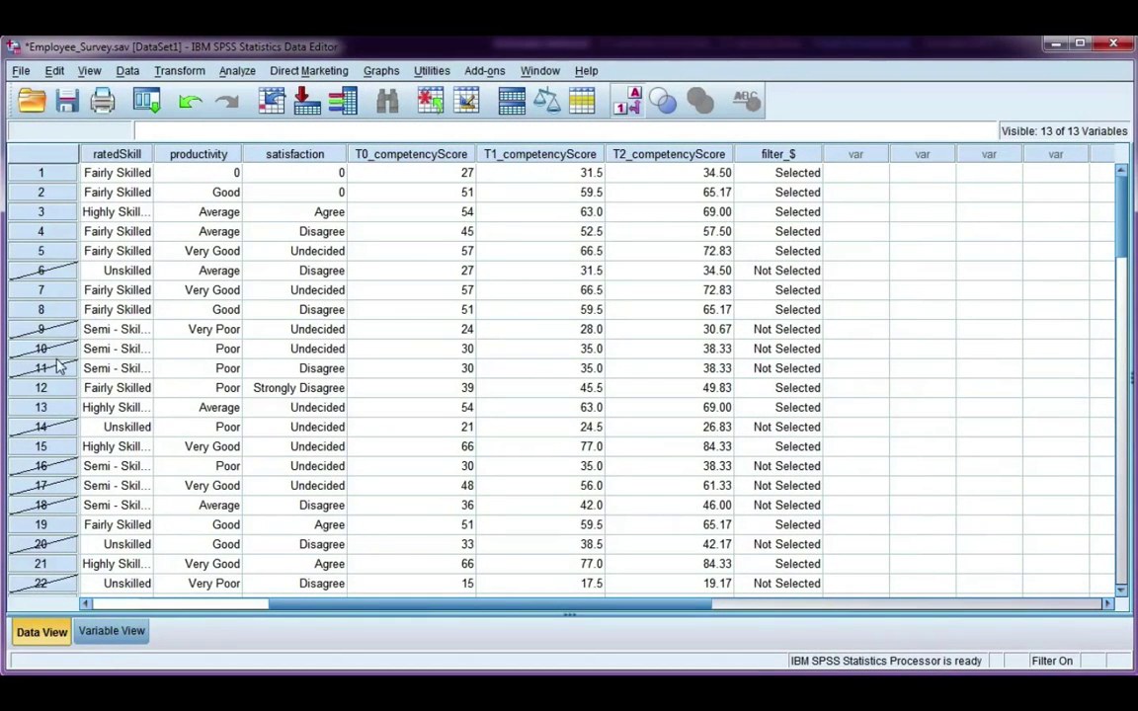
{"action": "mouse_move", "coordinate": [69, 368]}
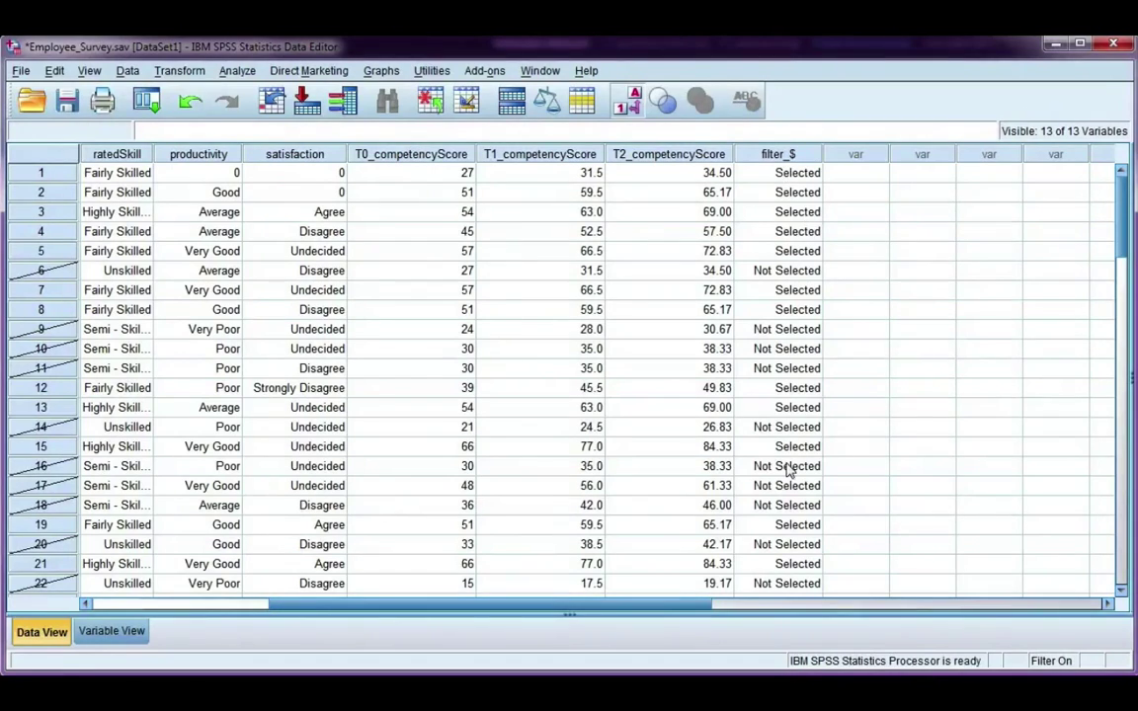
Step: Delete the filter_$ variable, then check the numeric code behind Highly Skilled
{"action": "right_click", "coordinate": [778, 155]}
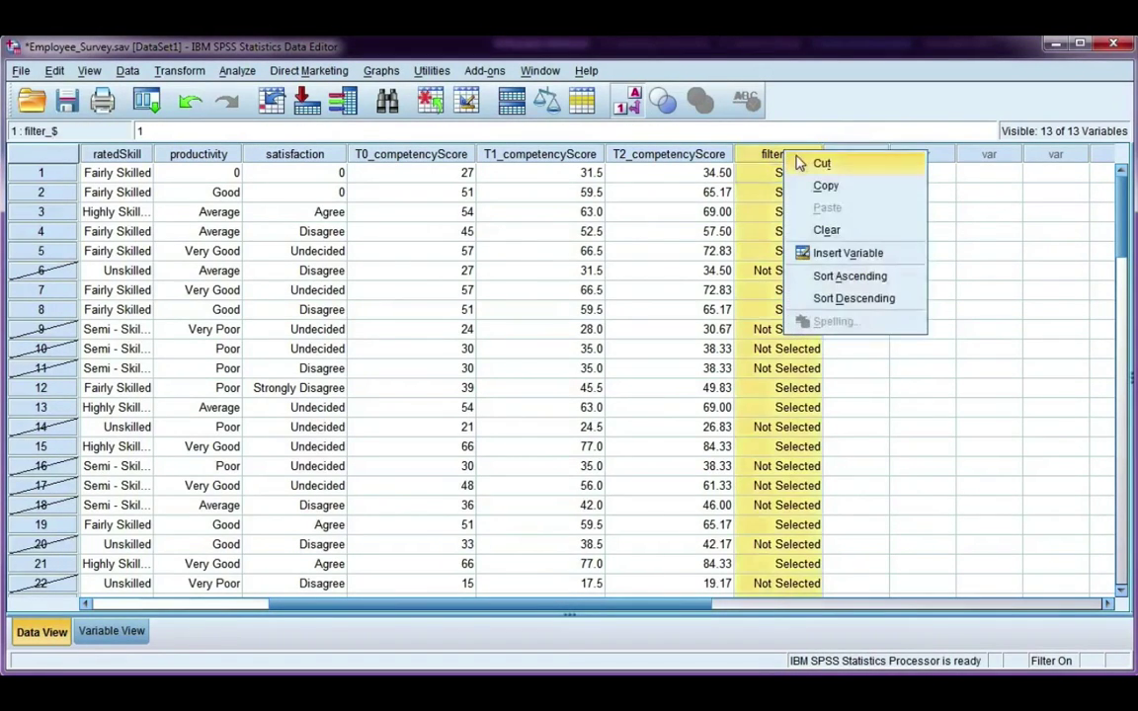
{"action": "left_click", "coordinate": [826, 229]}
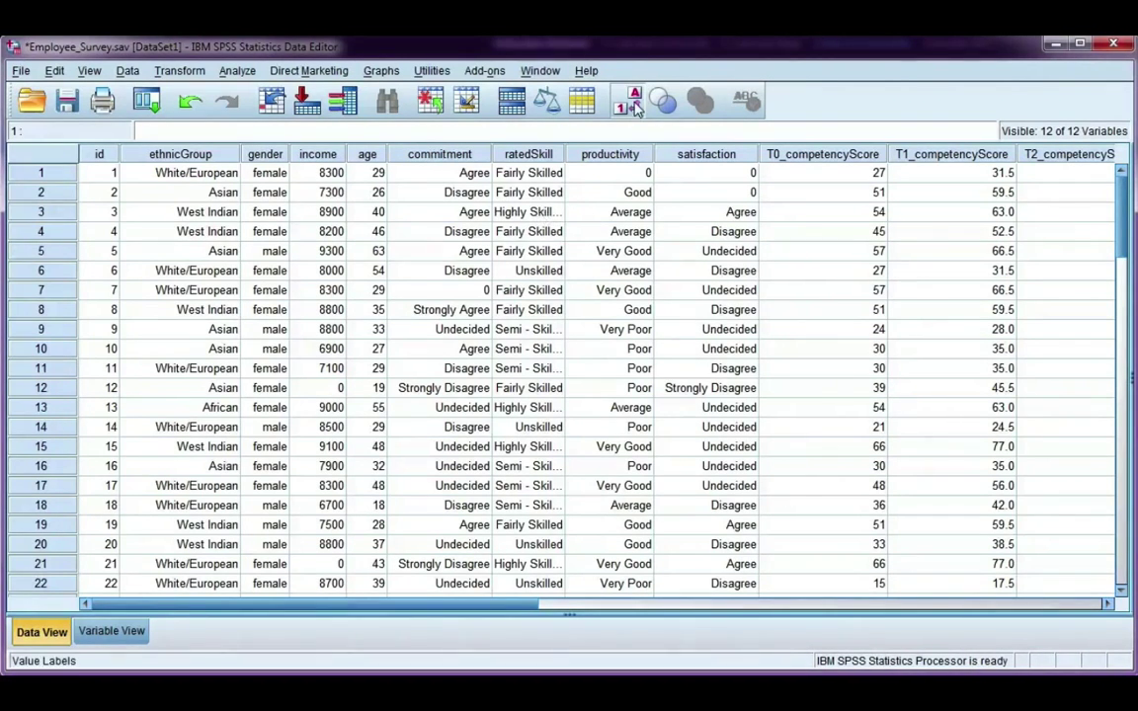
{"action": "left_click", "coordinate": [529, 211]}
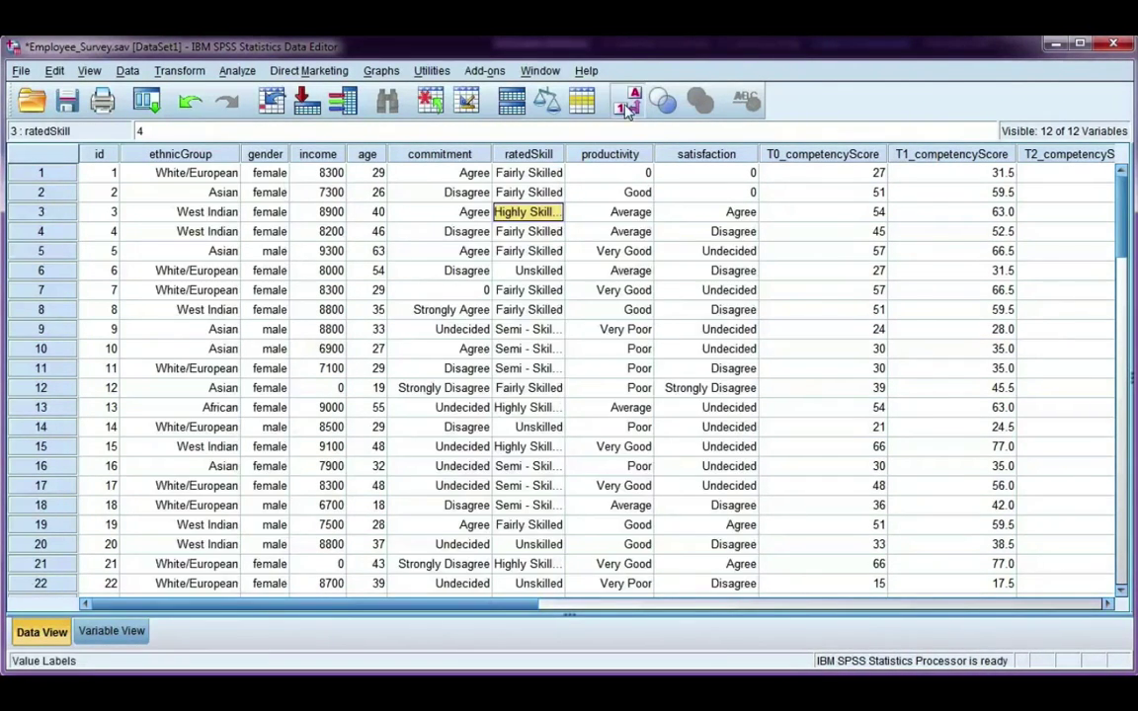
{"action": "left_click", "coordinate": [624, 99]}
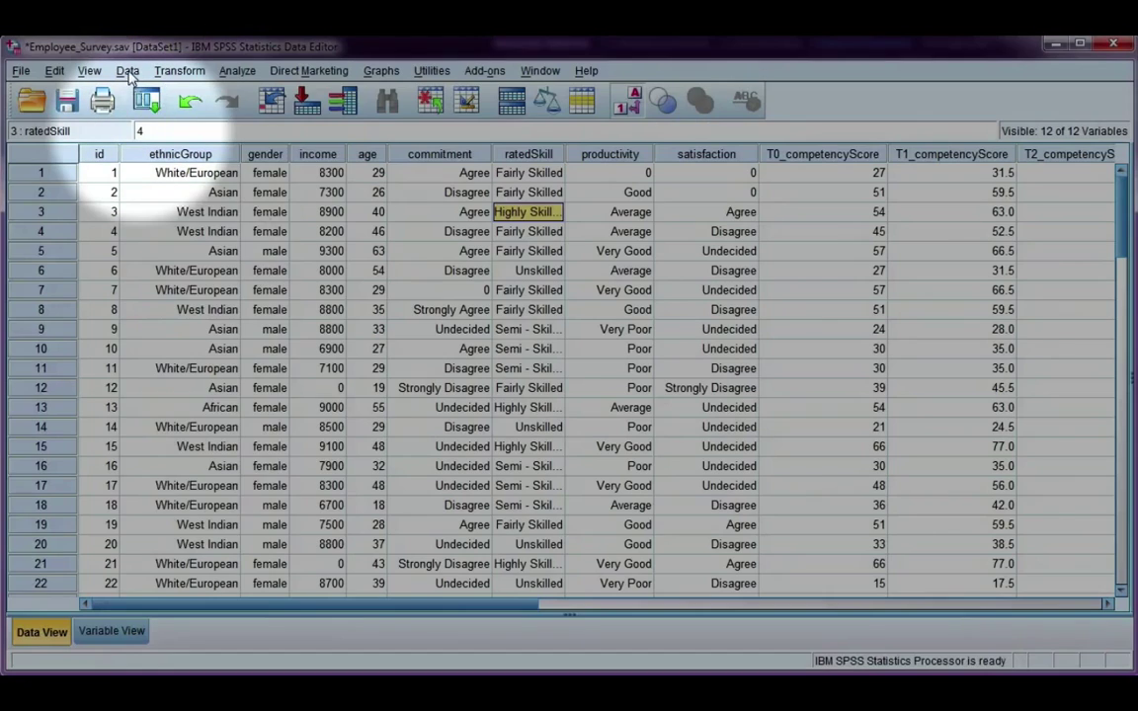
Step: In a new Select Cases, build the condition gender=1 and ratedSkill=4
{"action": "left_click", "coordinate": [126, 71]}
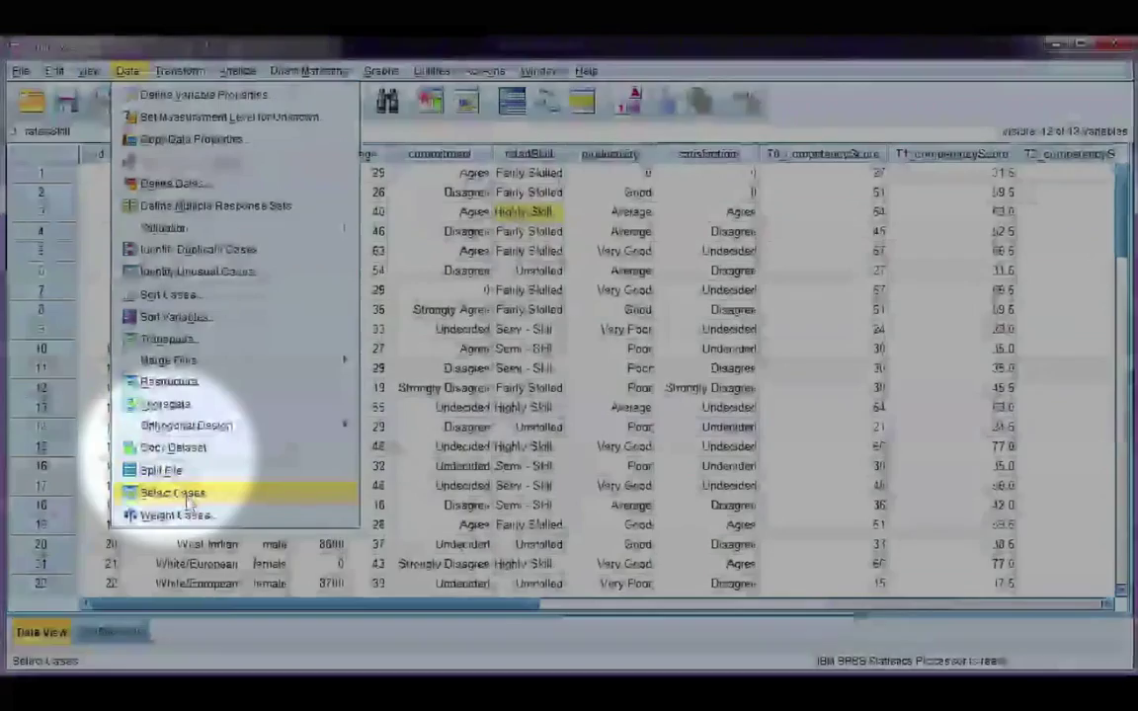
{"action": "left_click", "coordinate": [173, 492]}
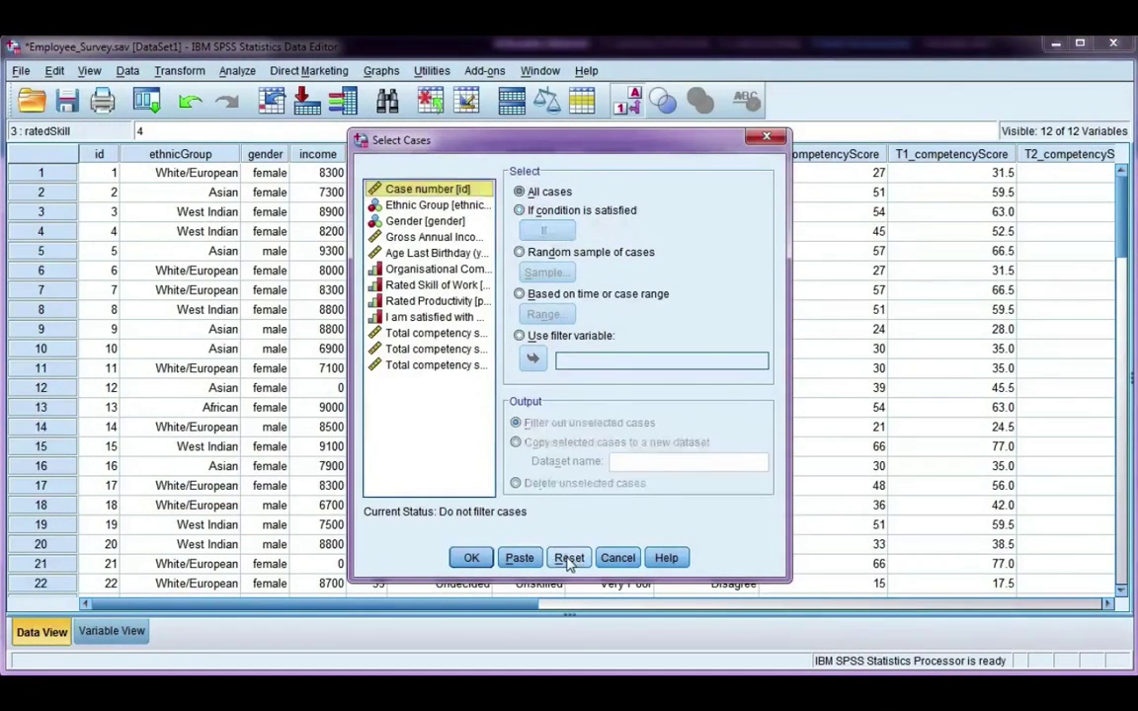
{"action": "left_click", "coordinate": [544, 229]}
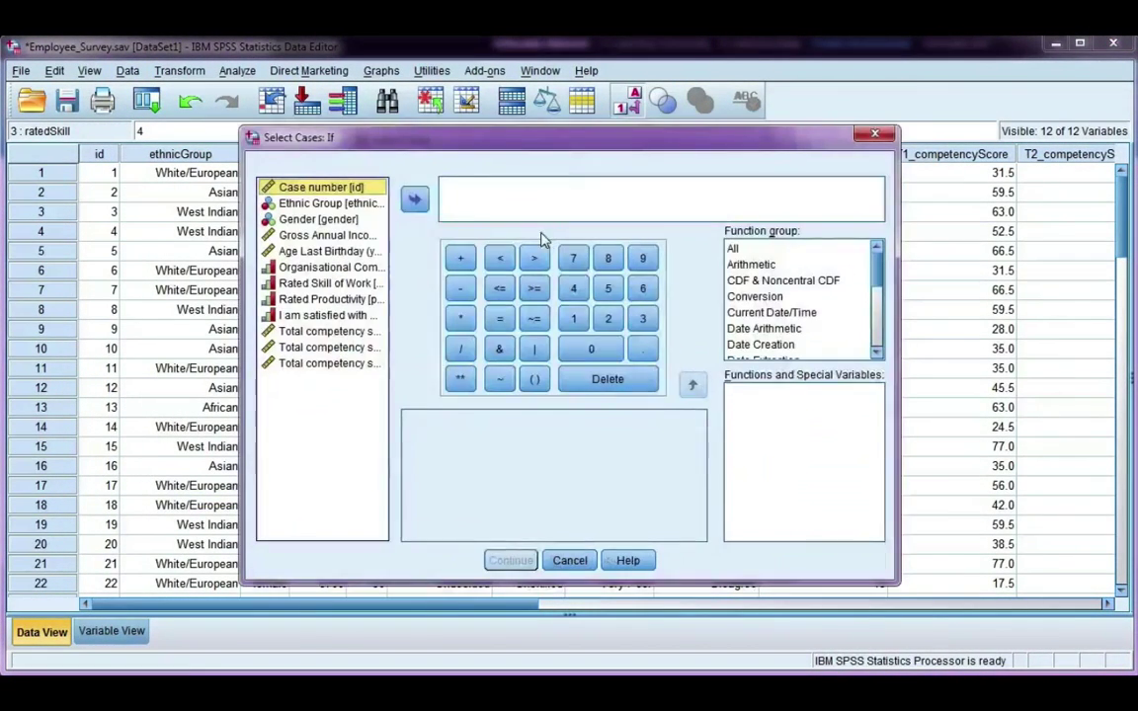
{"action": "left_click", "coordinate": [415, 198]}
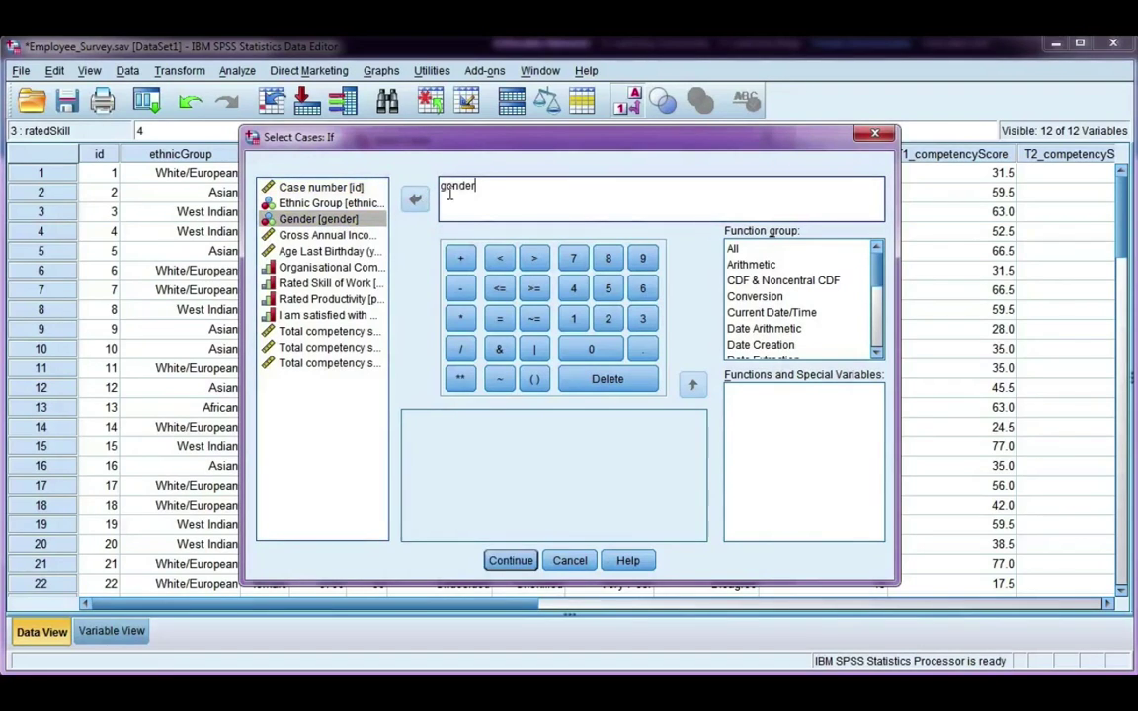
{"action": "type", "text": "=1"}
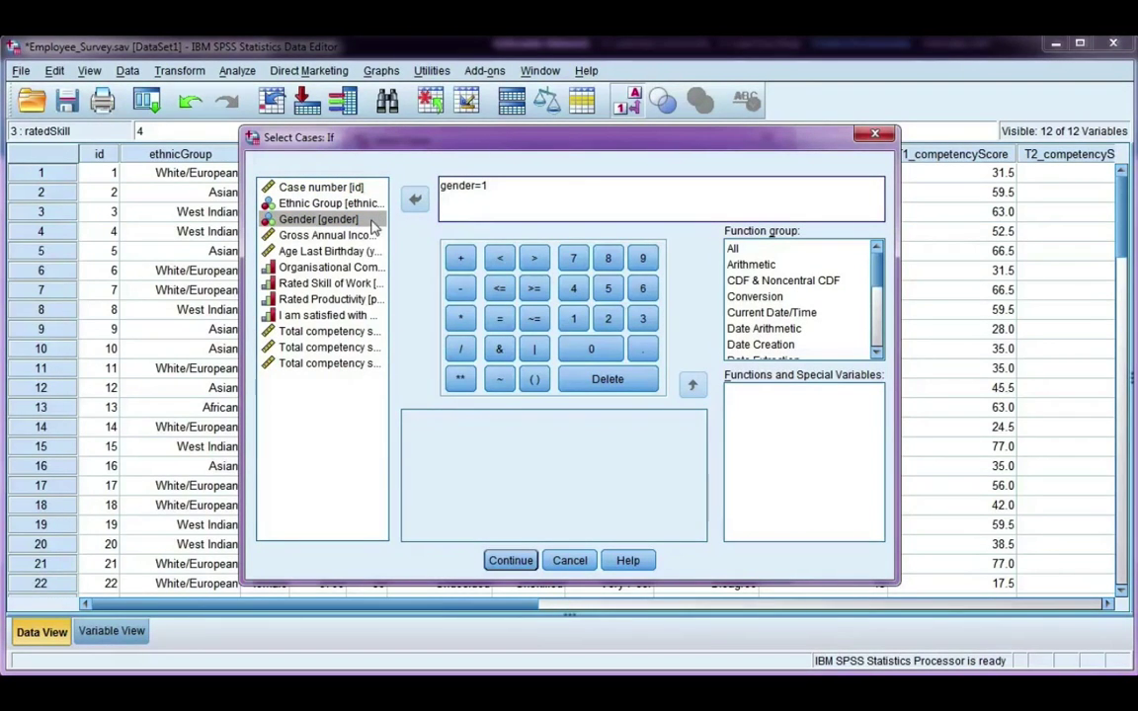
{"action": "type", "text": "and ratedSkill=4"}
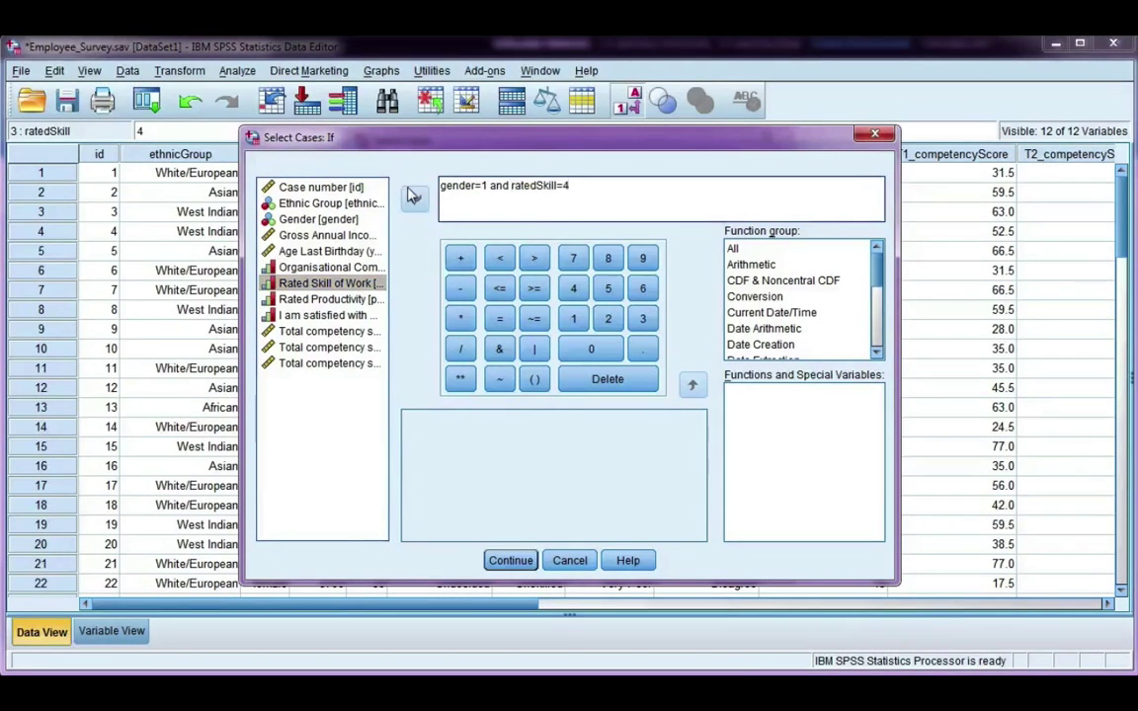
Step: Confirm and apply the gender=1 and ratedSkill=4 filter, producing the FILTER syntax log
{"action": "left_click", "coordinate": [510, 561]}
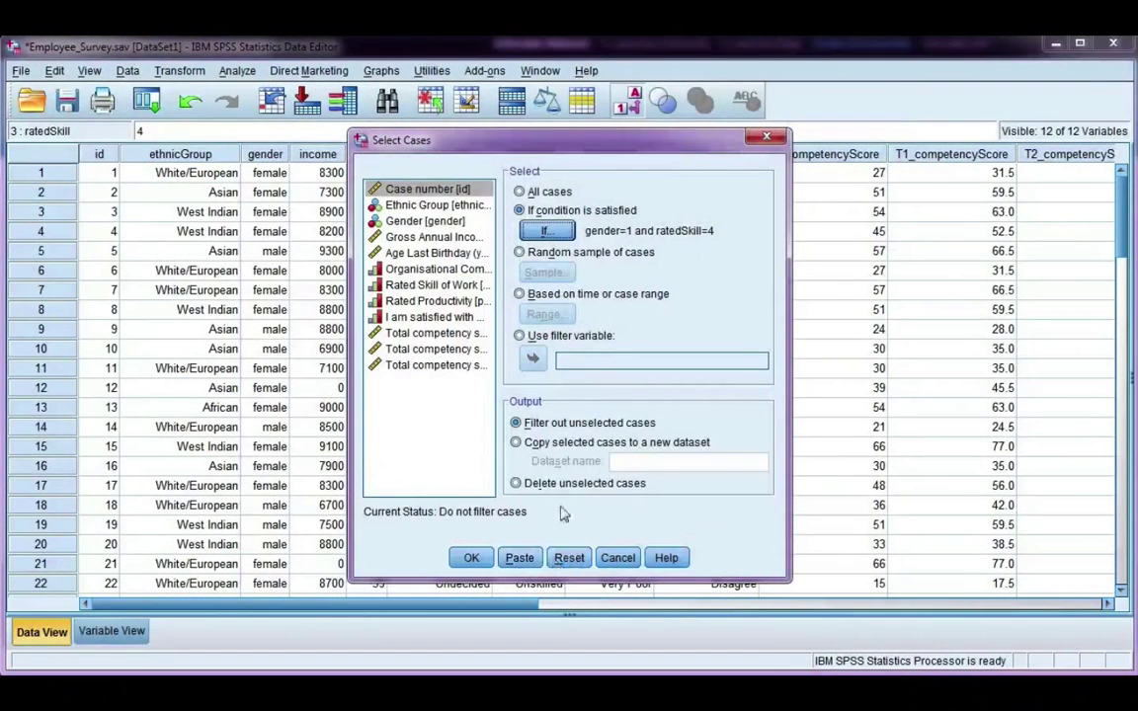
{"action": "mouse_move", "coordinate": [529, 413]}
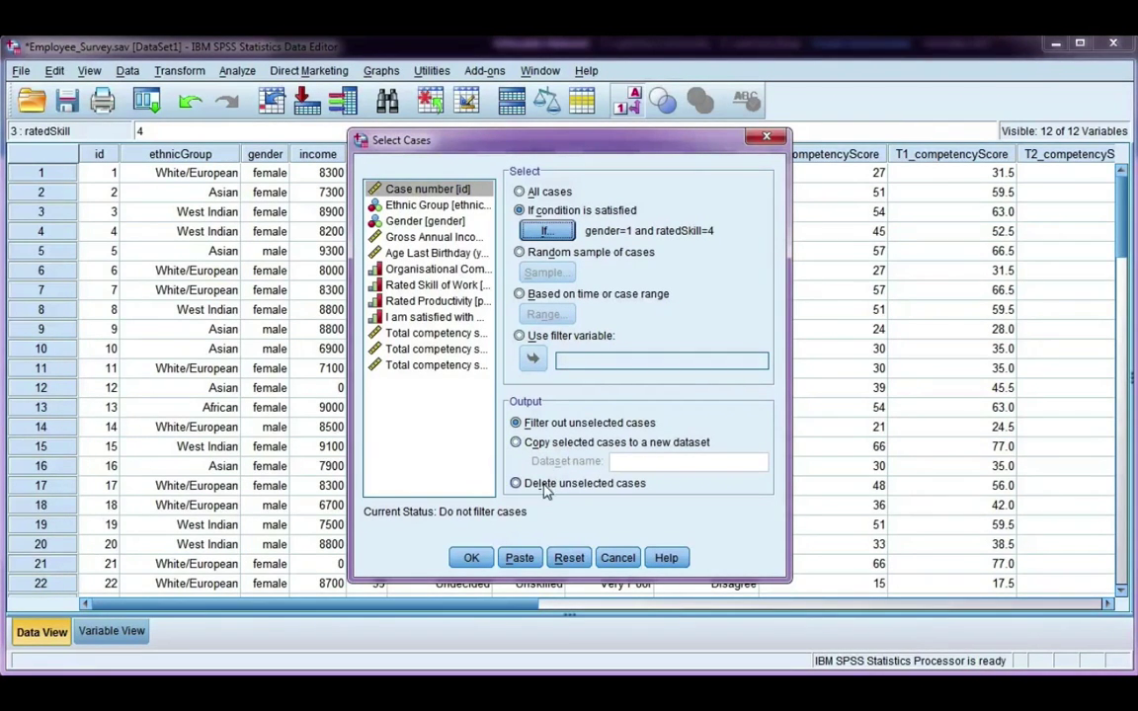
{"action": "mouse_move", "coordinate": [582, 497]}
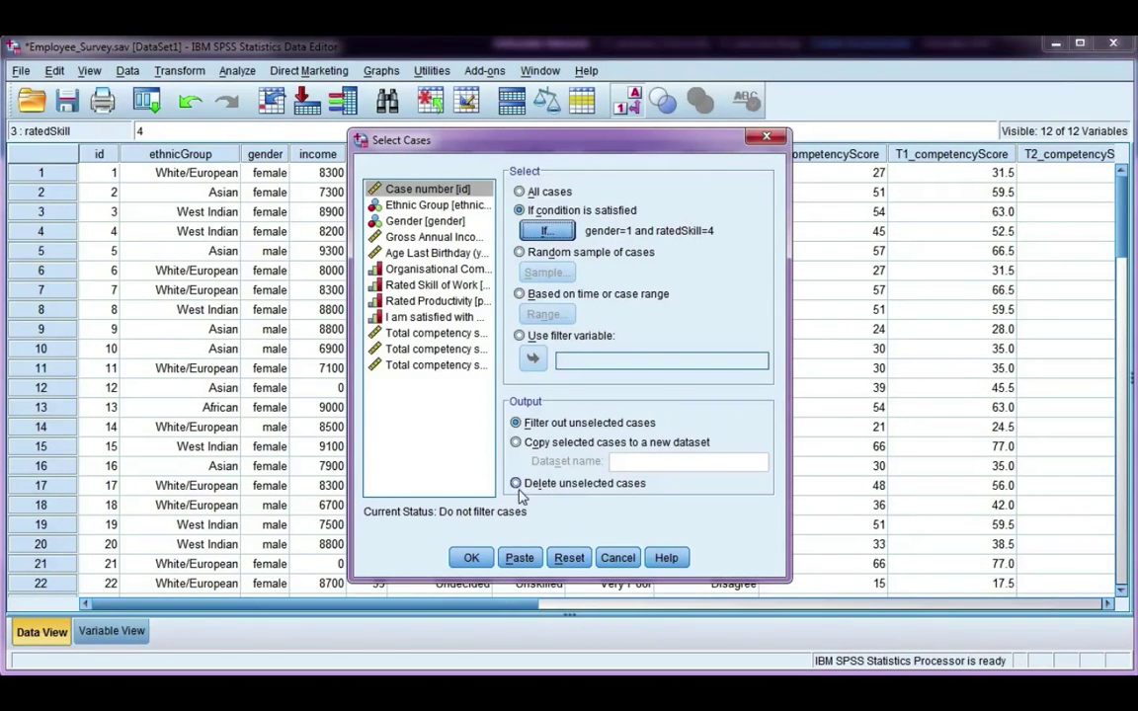
{"action": "mouse_move", "coordinate": [557, 513]}
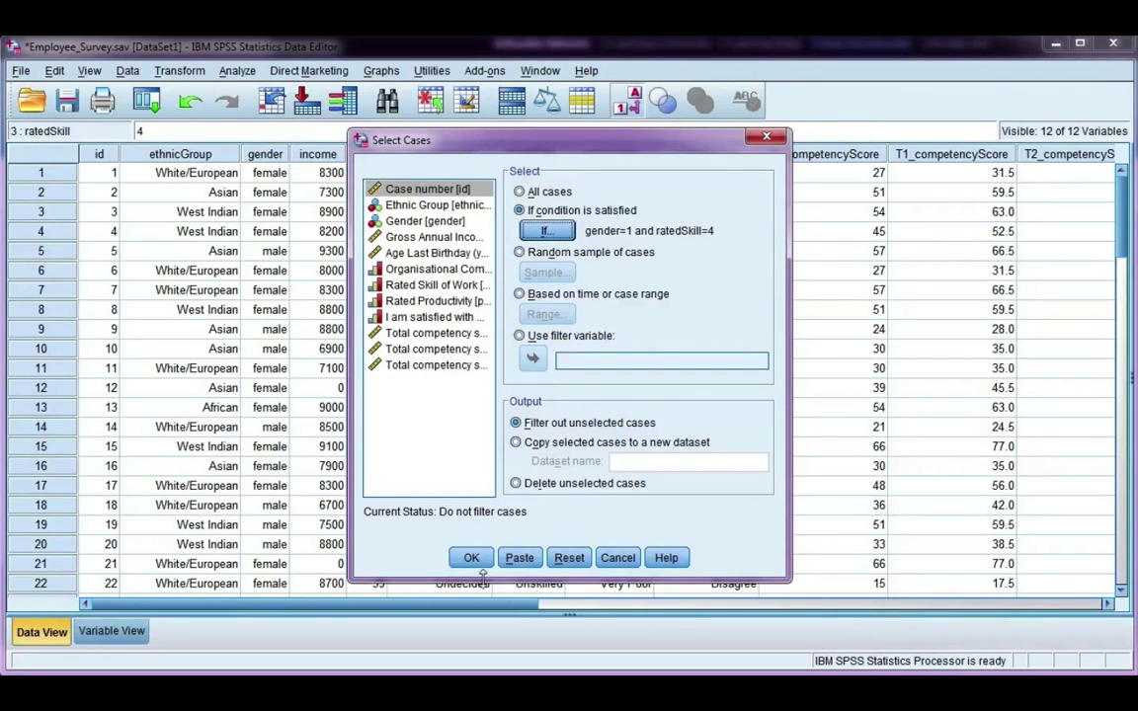
{"action": "left_click", "coordinate": [470, 557]}
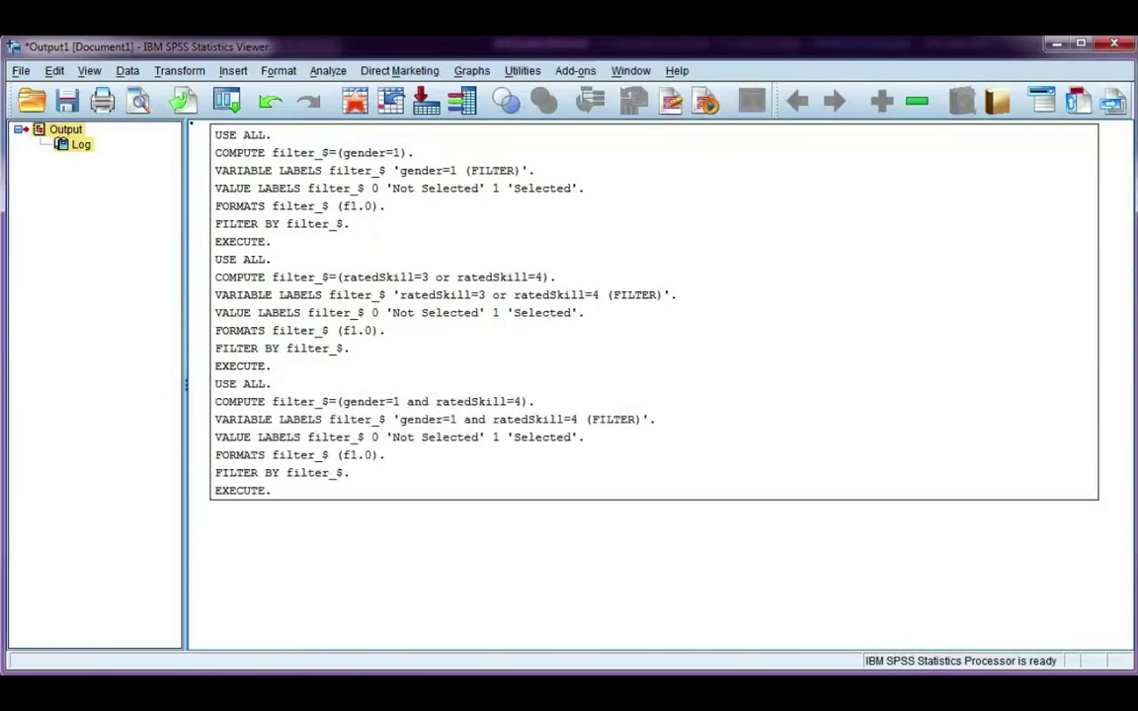